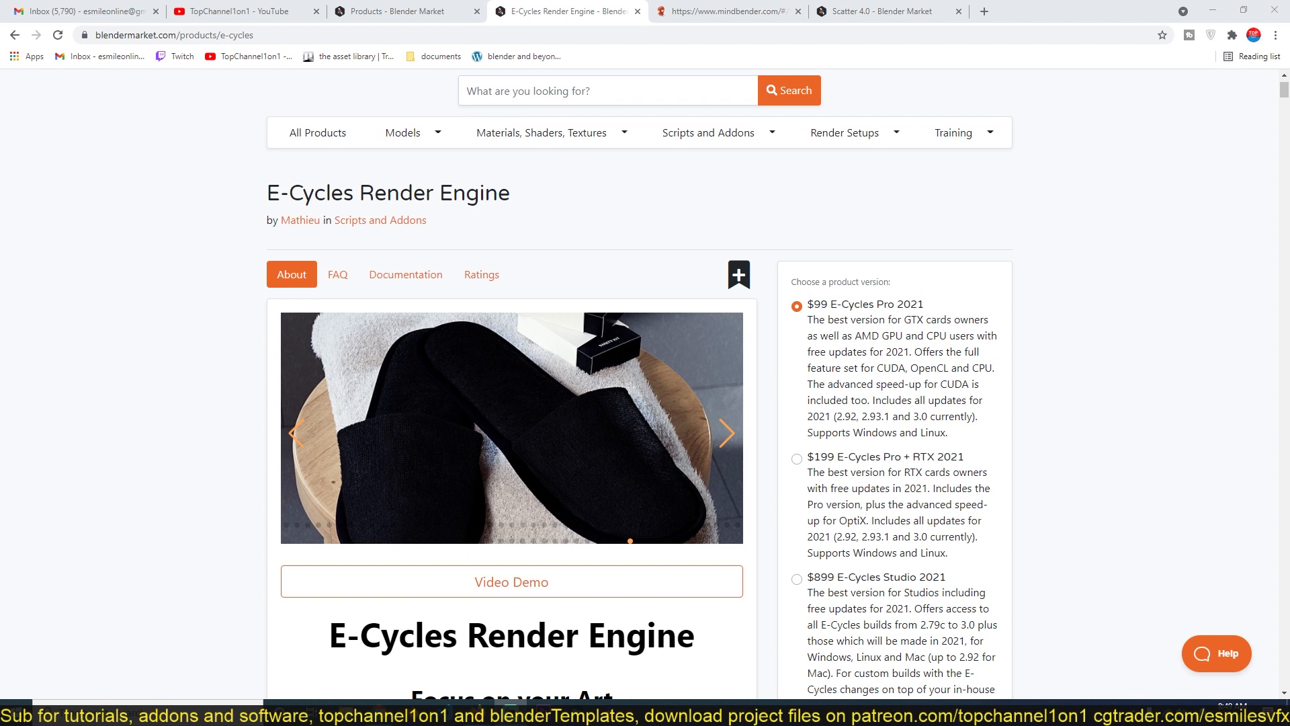
{"action": "mouse_move", "coordinate": [1119, 412]}
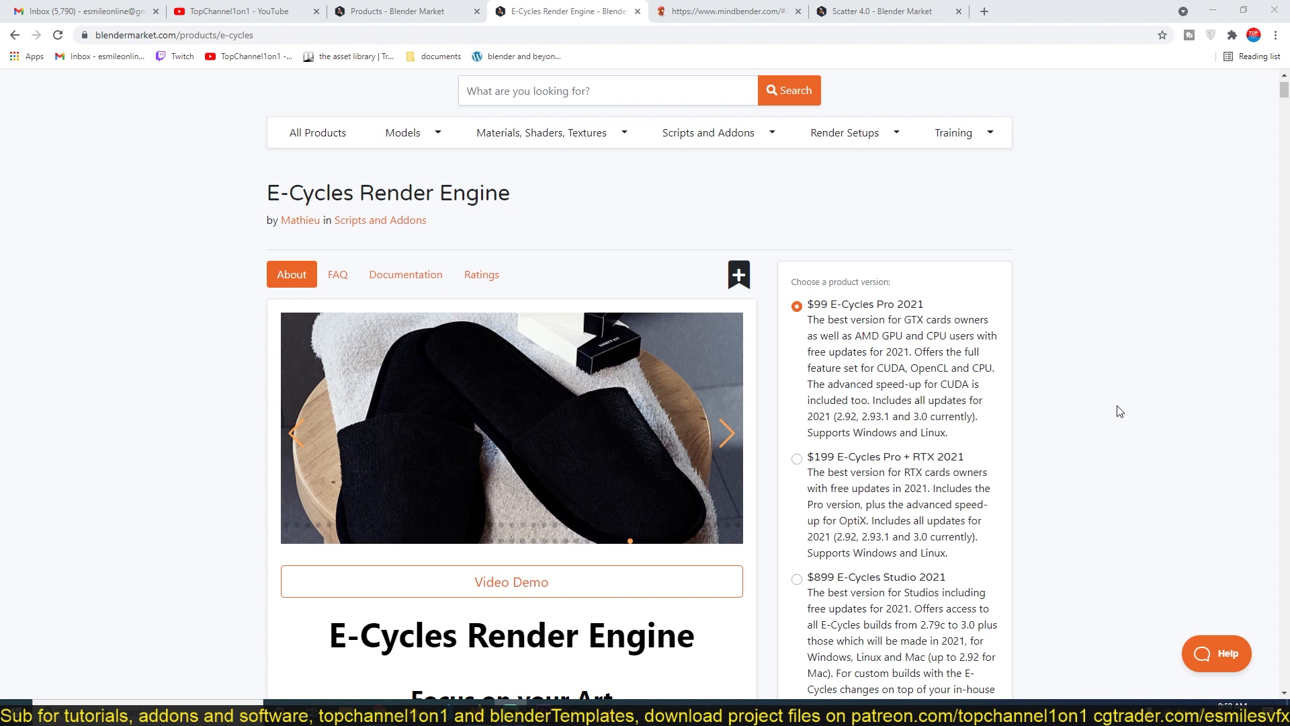
- Scroll down the E-Cycles product page to the RTX 3090 Render Time Benchmark chart
{"action": "scroll", "scroll_direction": "down", "scroll_amount": 3}
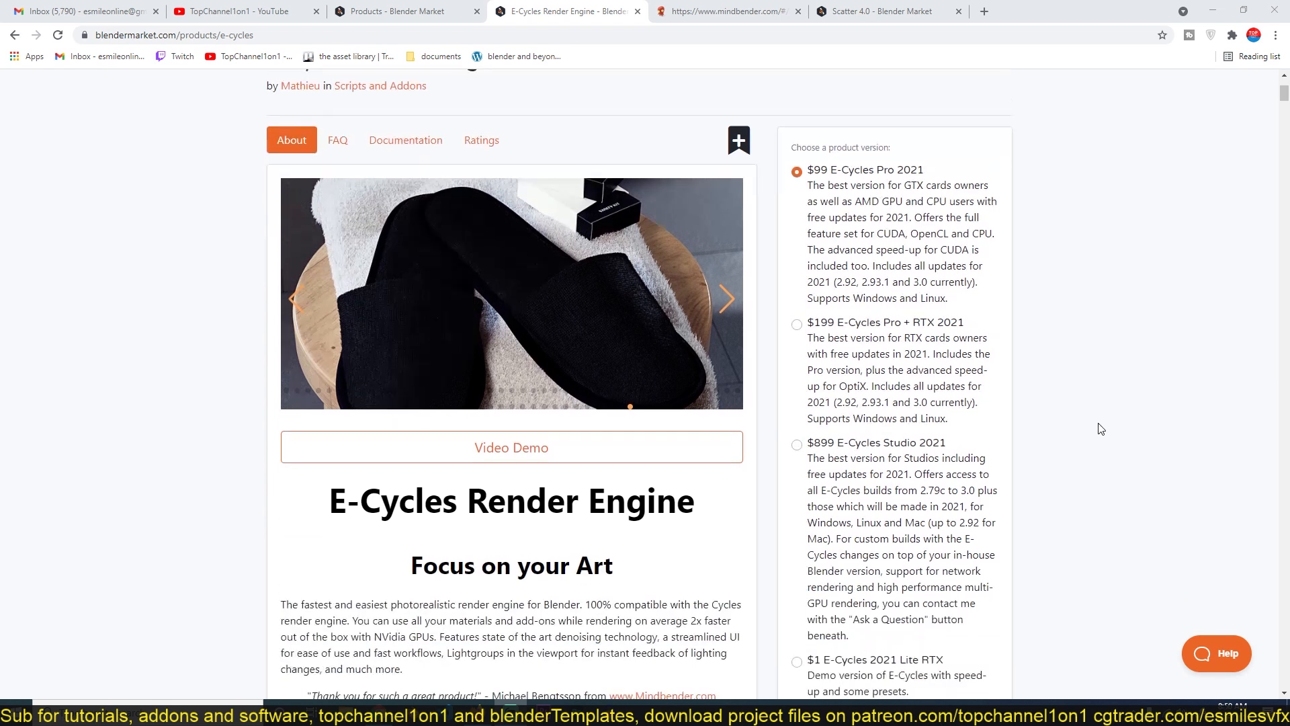
{"action": "scroll", "scroll_direction": "down", "scroll_amount": 3}
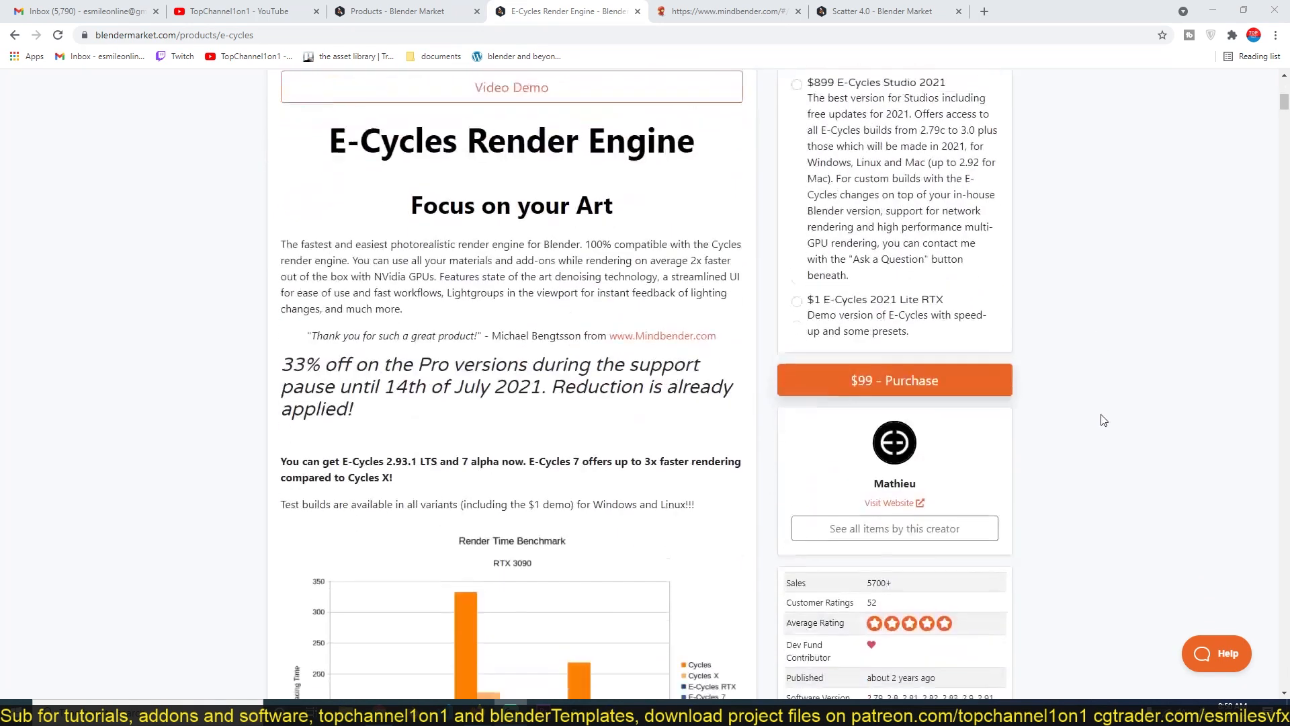
{"action": "scroll", "scroll_direction": "down", "scroll_amount": 3}
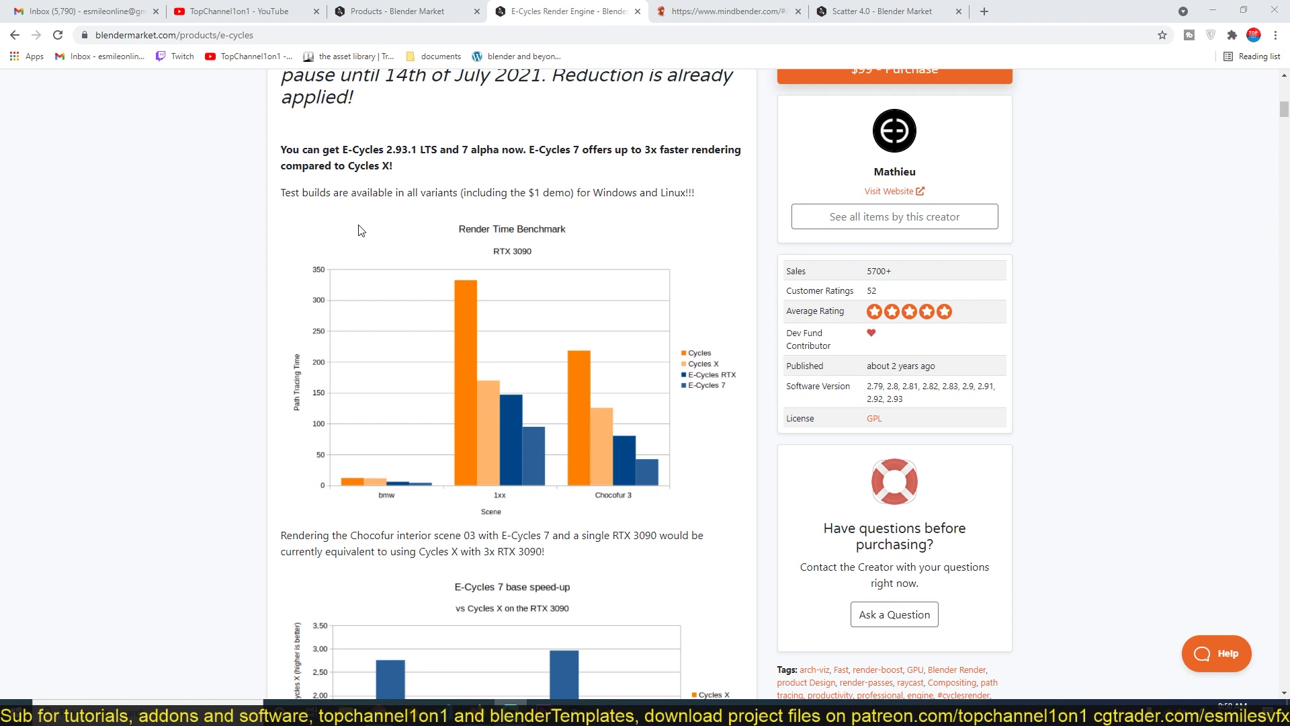
{"action": "mouse_move", "coordinate": [694, 366]}
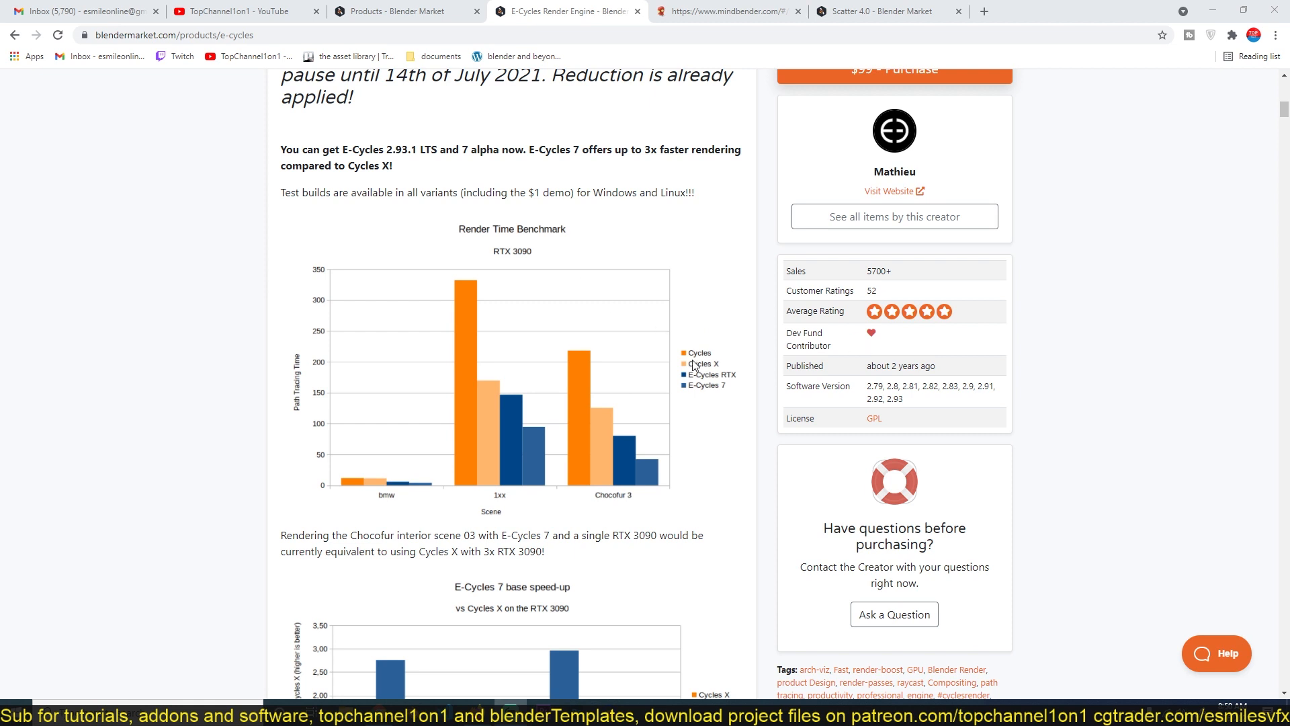
{"action": "mouse_move", "coordinate": [704, 381]}
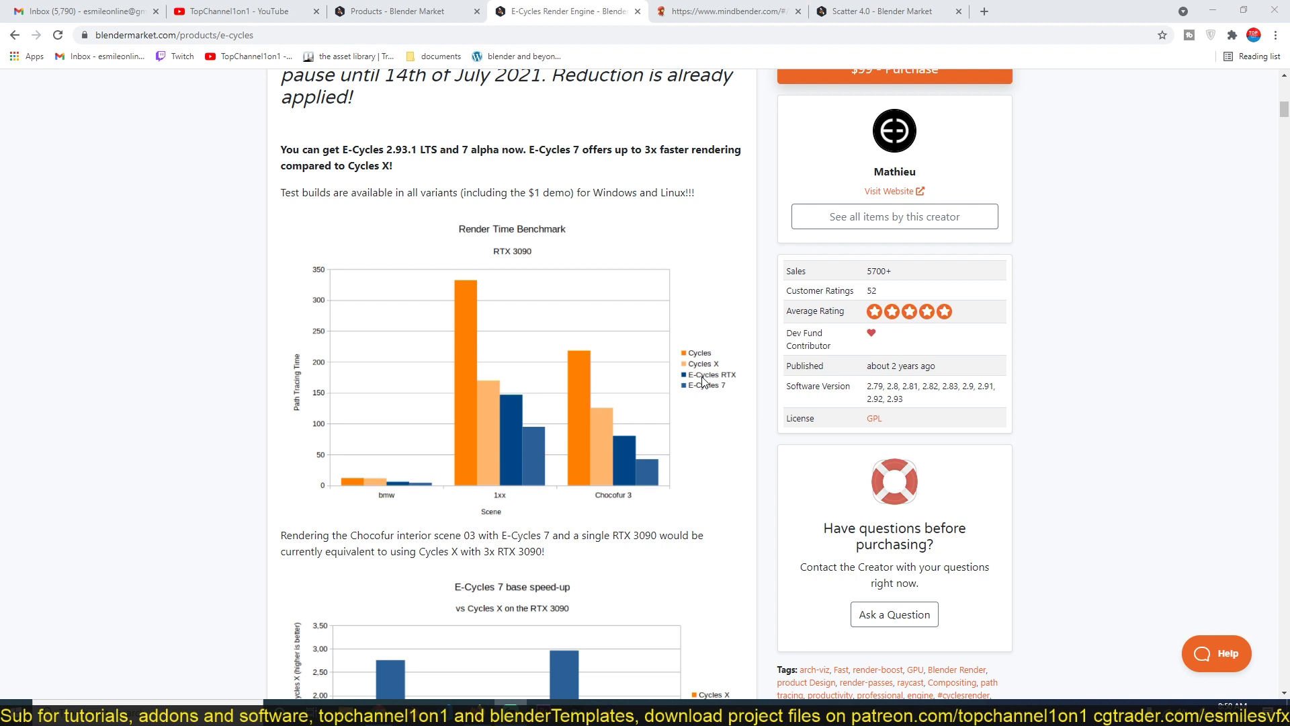
- Scroll past the render time benchmark to the E-Cycles 7 speed-up chart versus Cycles X
{"action": "scroll", "scroll_direction": "down", "scroll_amount": 3}
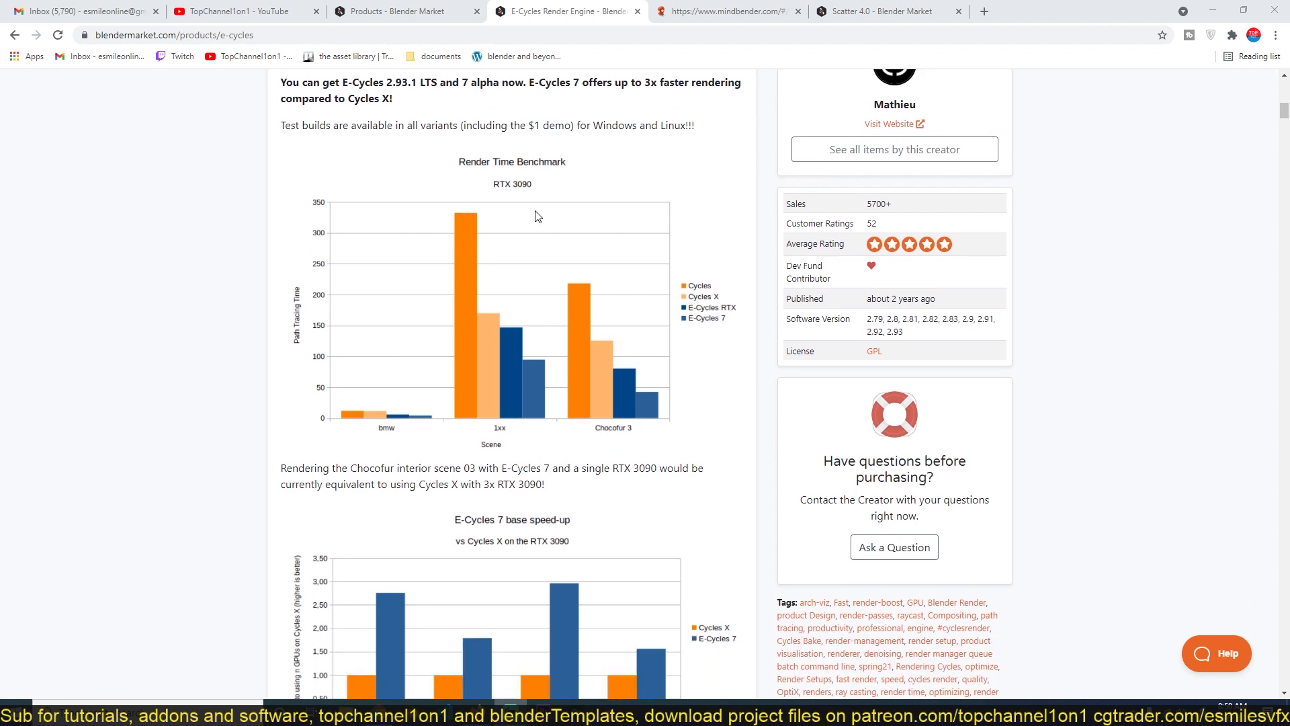
{"action": "mouse_move", "coordinate": [690, 298]}
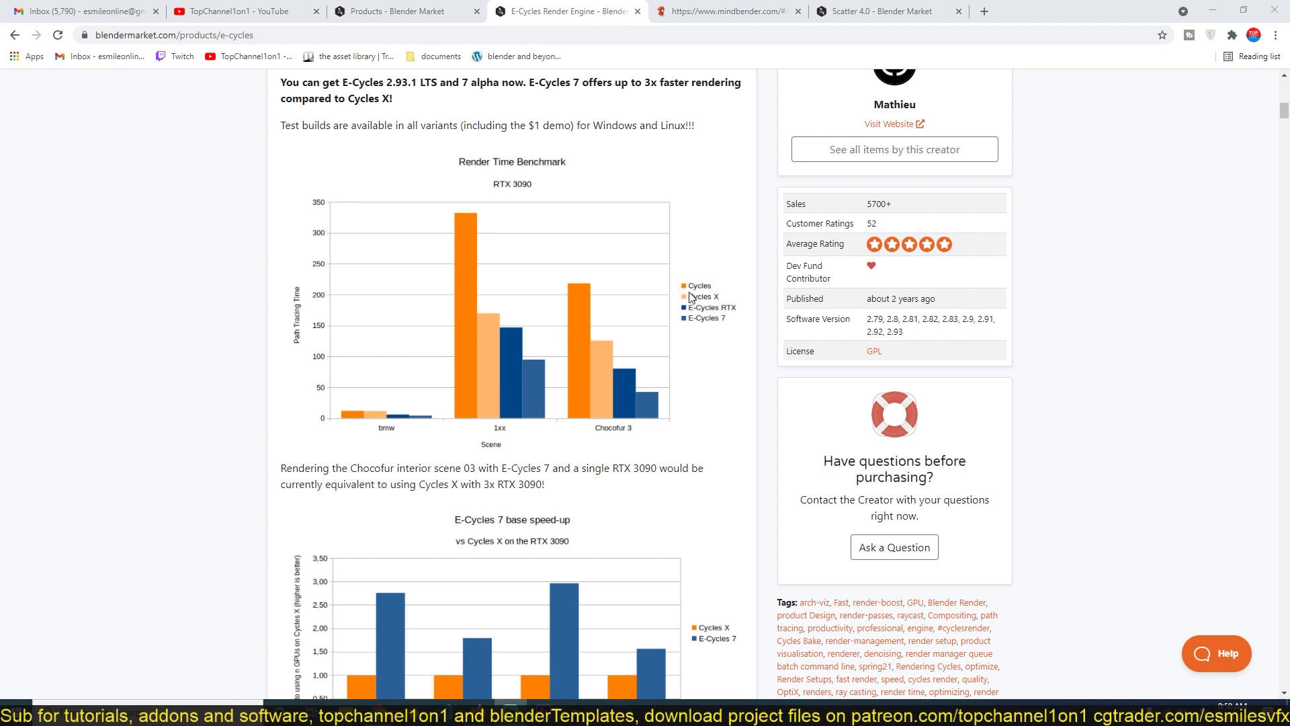
{"action": "mouse_move", "coordinate": [701, 316]}
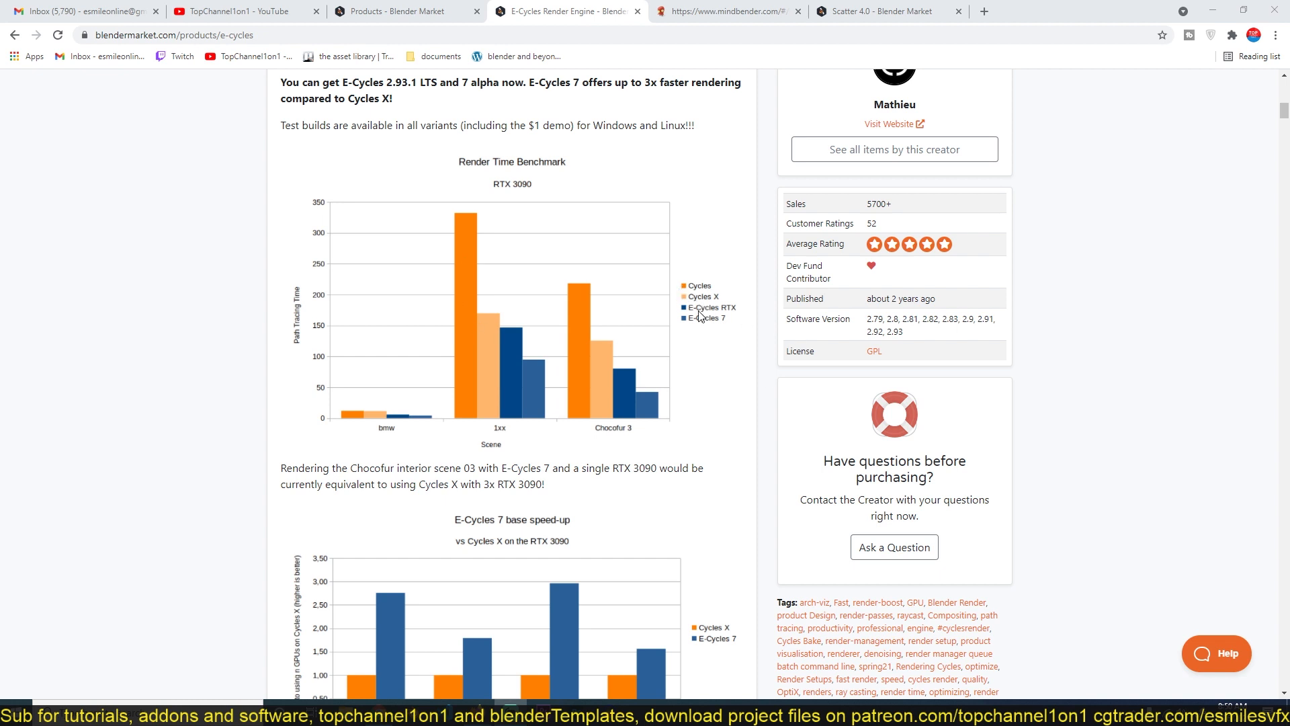
{"action": "mouse_move", "coordinate": [722, 316]}
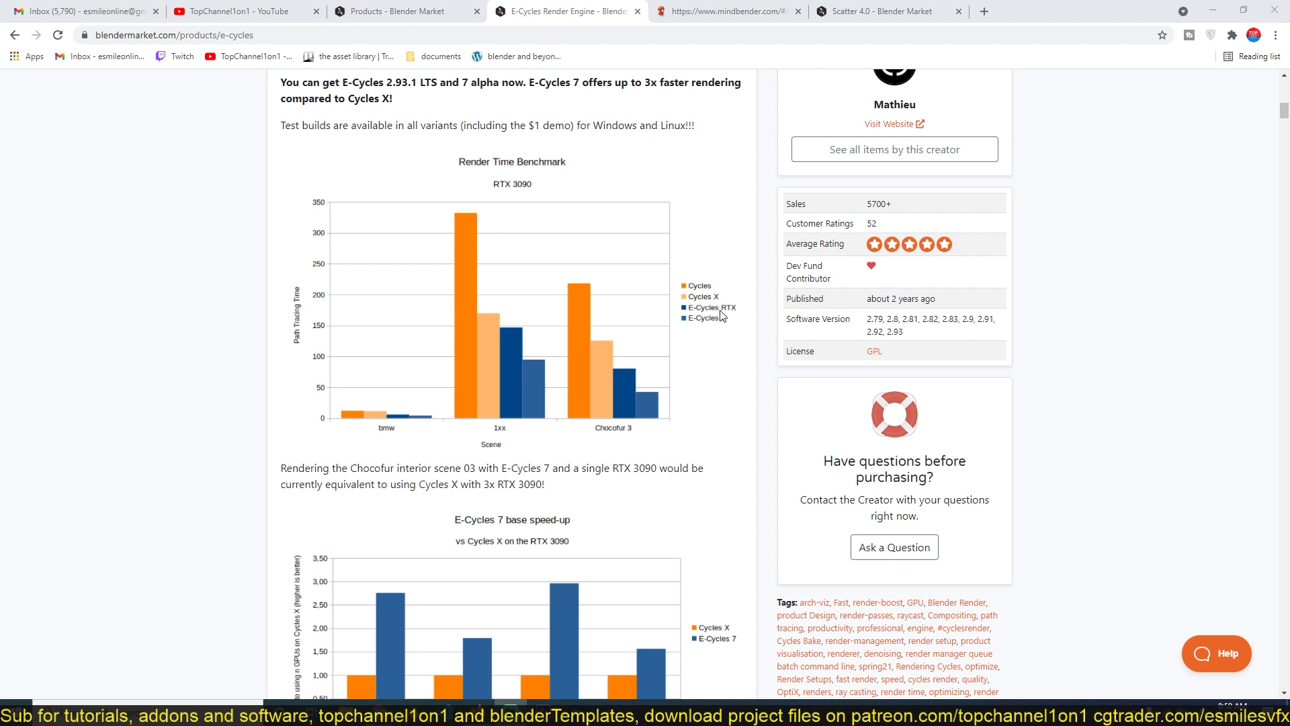
{"action": "mouse_move", "coordinate": [719, 322]}
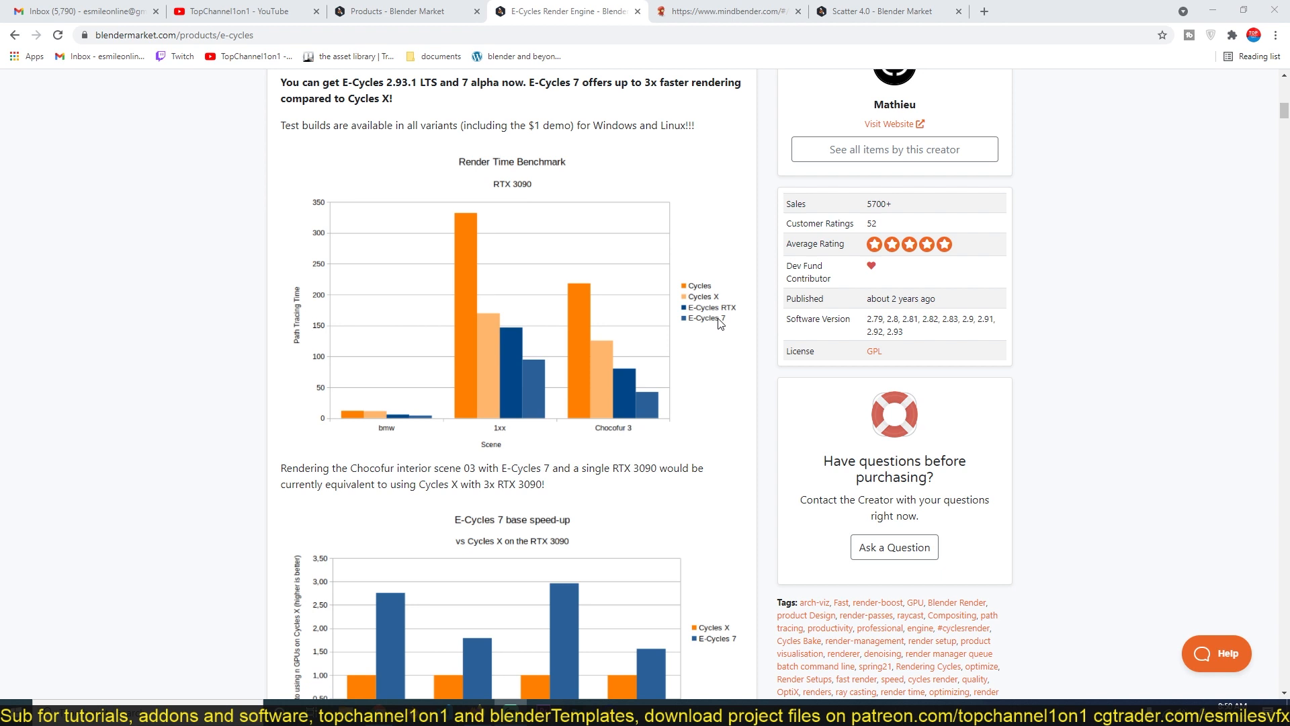
{"action": "mouse_move", "coordinate": [718, 319]}
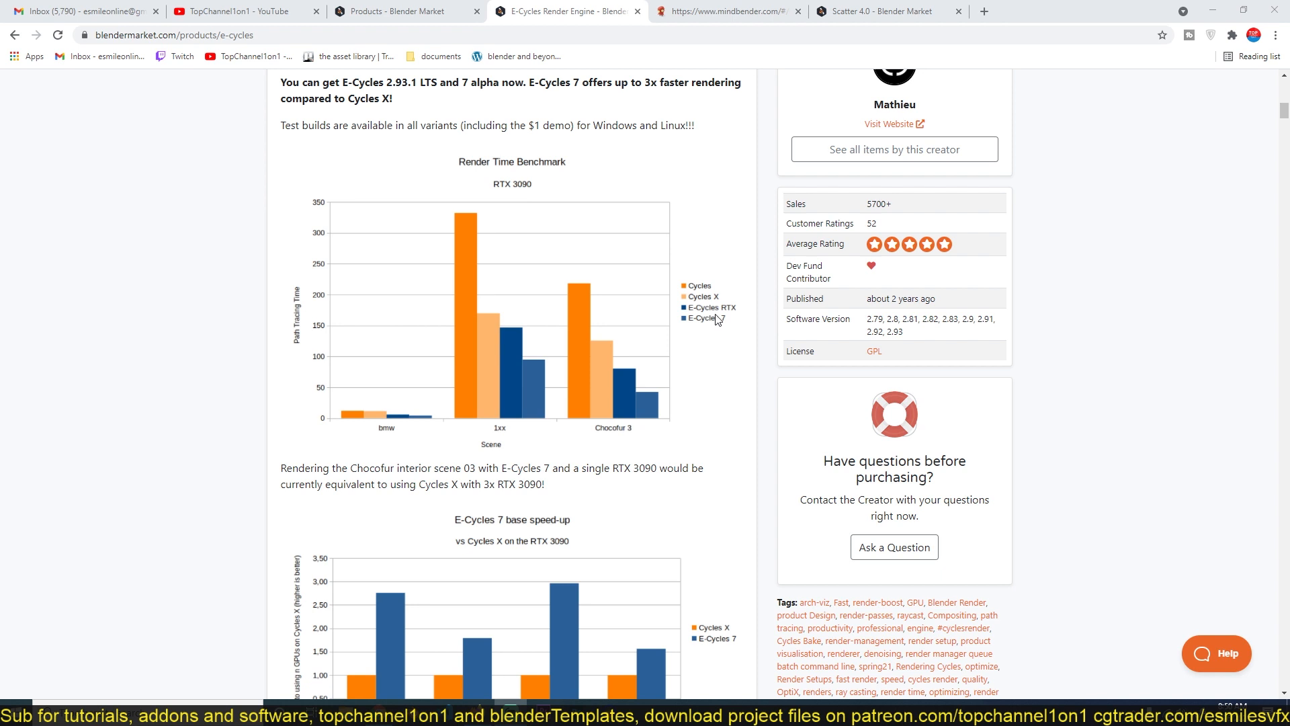
{"action": "mouse_move", "coordinate": [717, 305]}
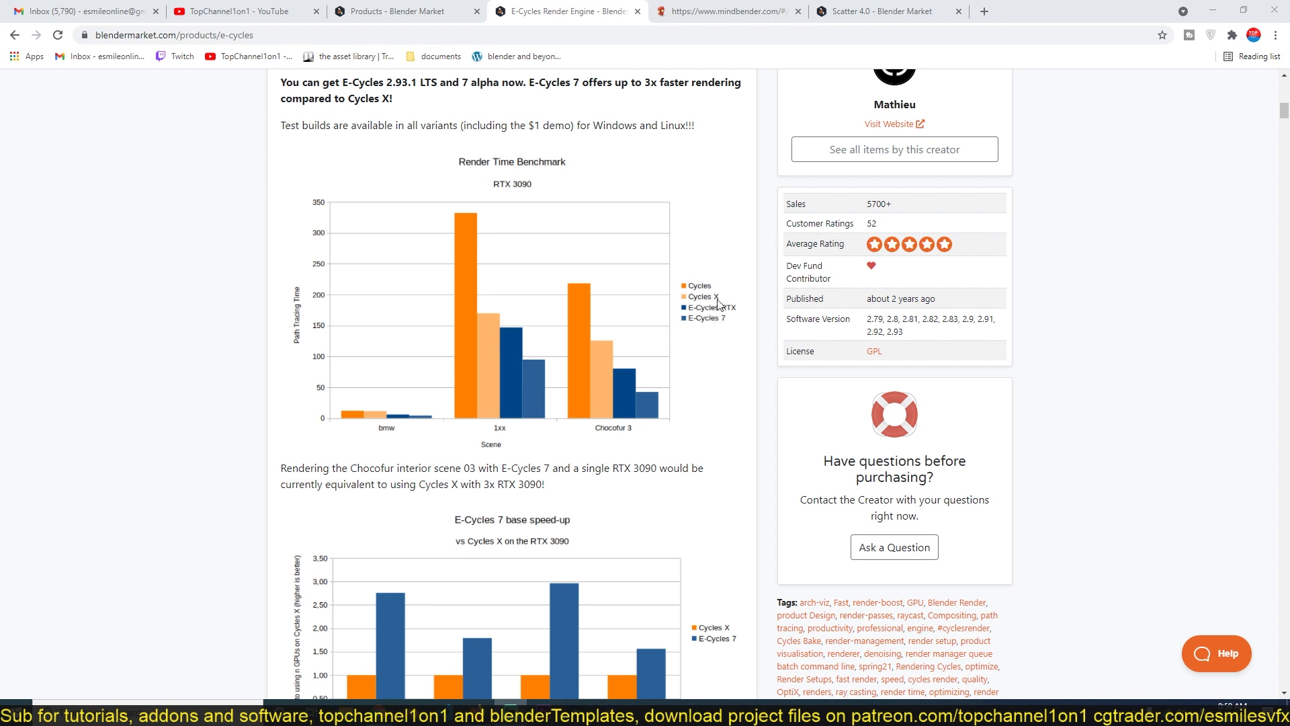
{"action": "mouse_move", "coordinate": [525, 324]}
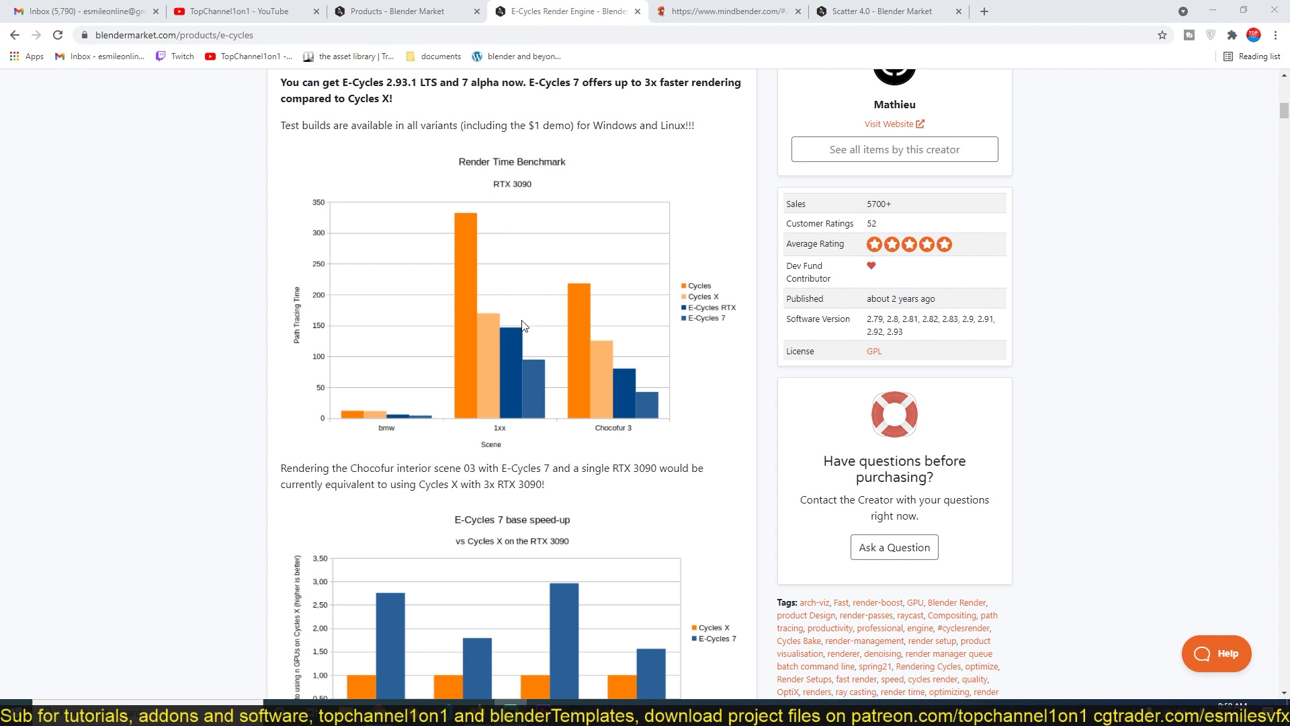
{"action": "mouse_move", "coordinate": [475, 269]}
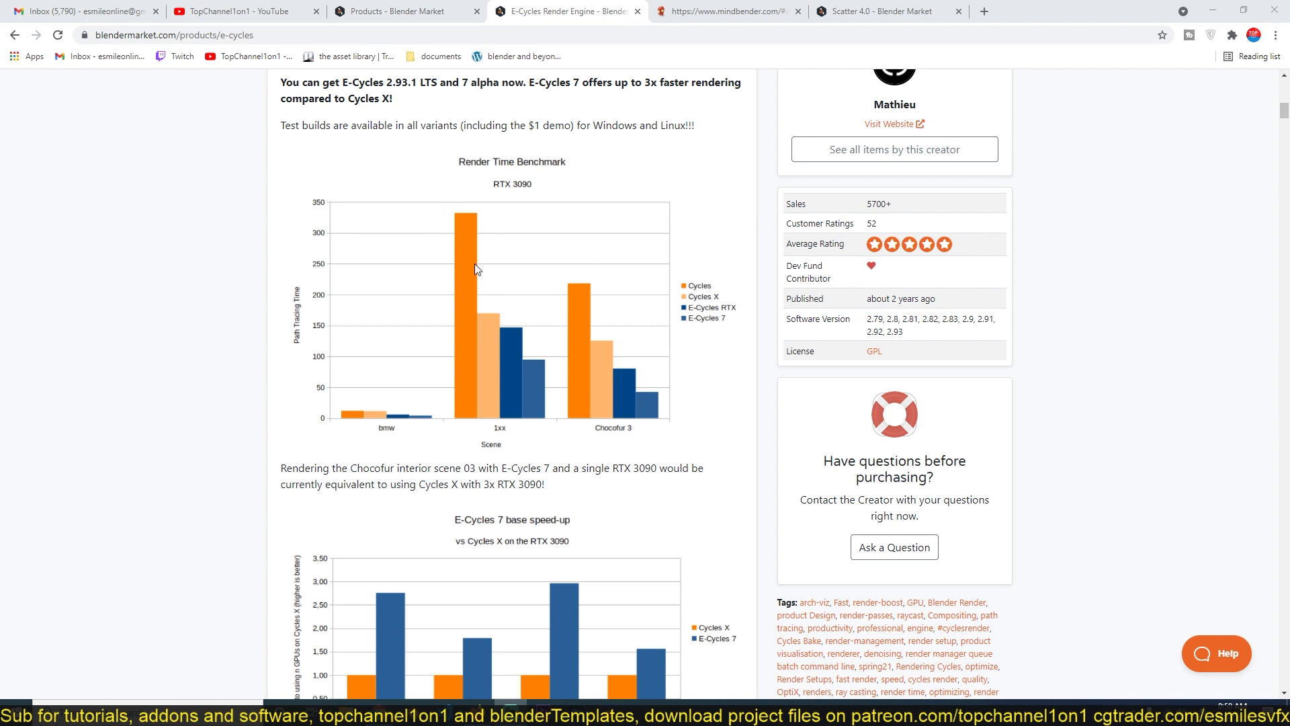
{"action": "mouse_move", "coordinate": [443, 228]}
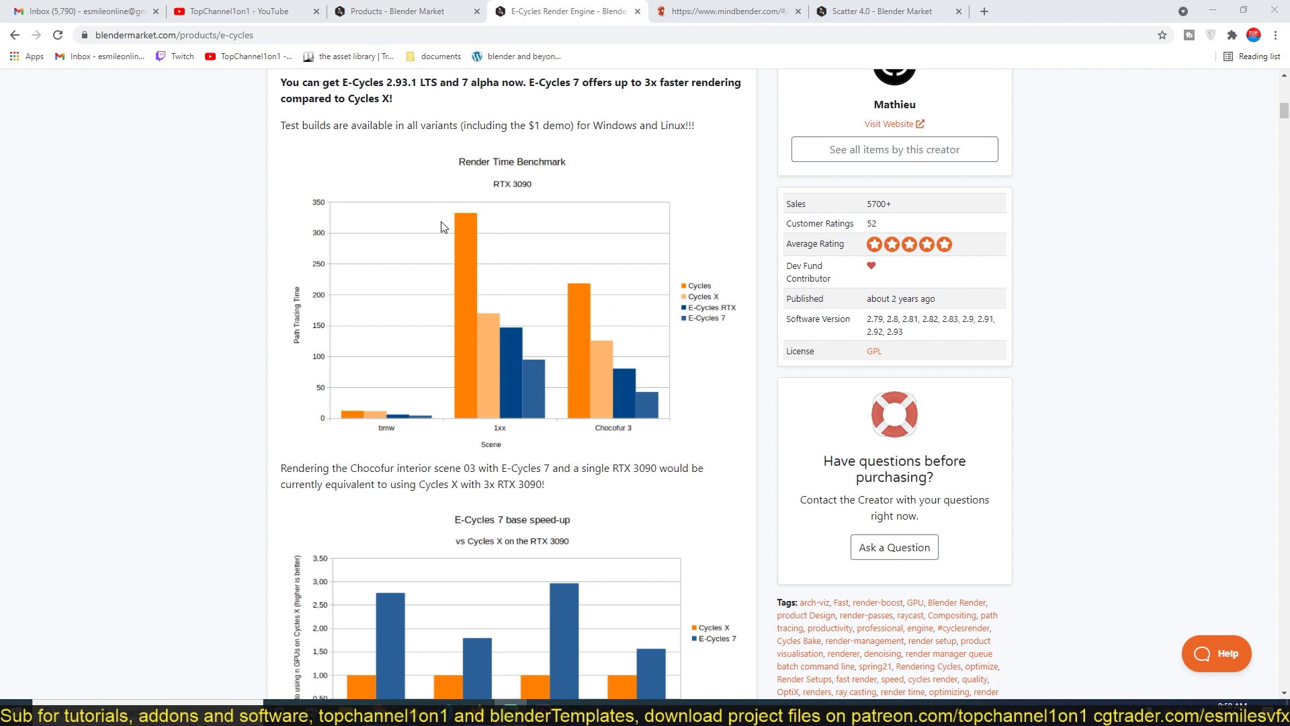
{"action": "mouse_move", "coordinate": [490, 315]}
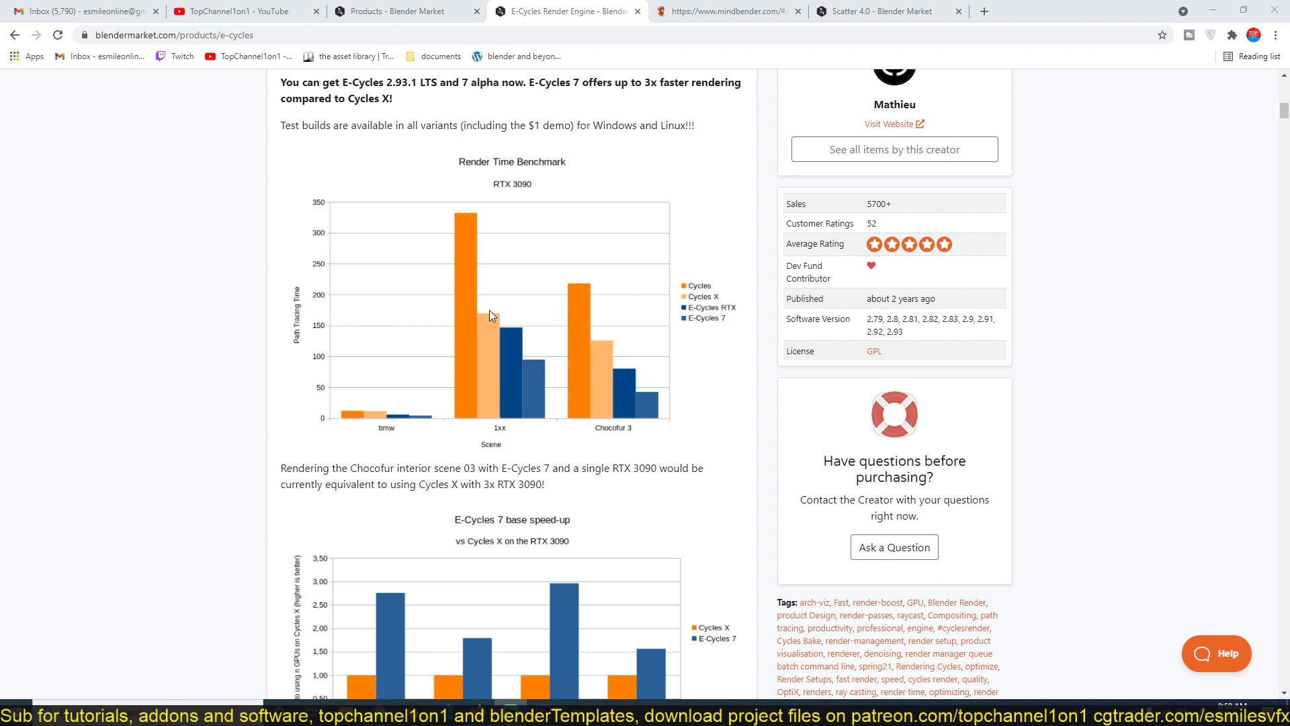
{"action": "mouse_move", "coordinate": [337, 222]}
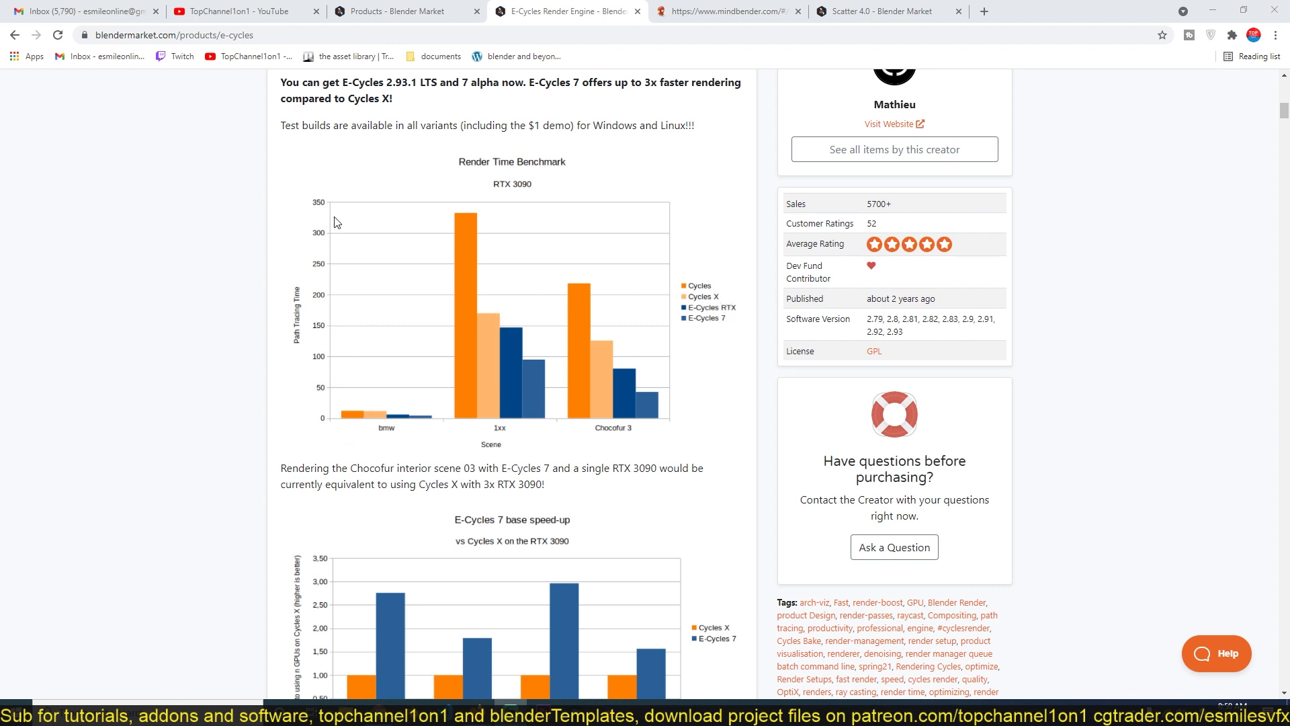
{"action": "mouse_move", "coordinate": [326, 431]}
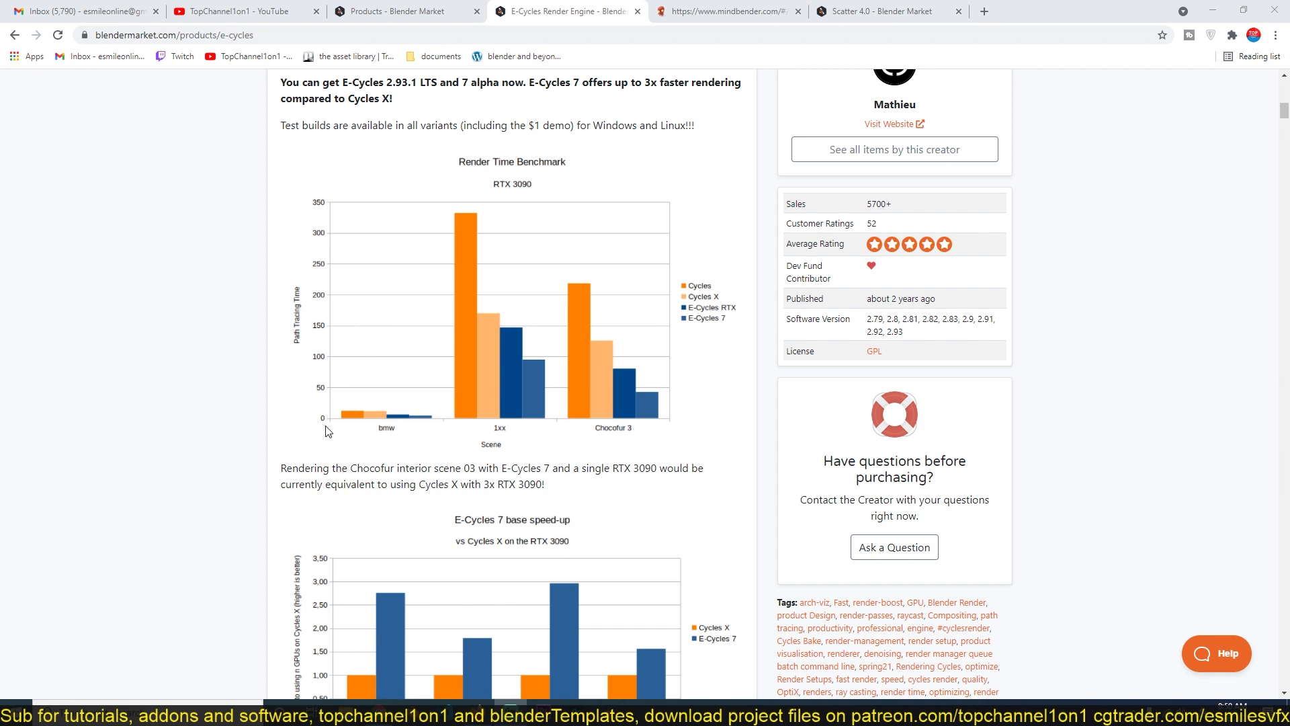
{"action": "mouse_move", "coordinate": [326, 201]}
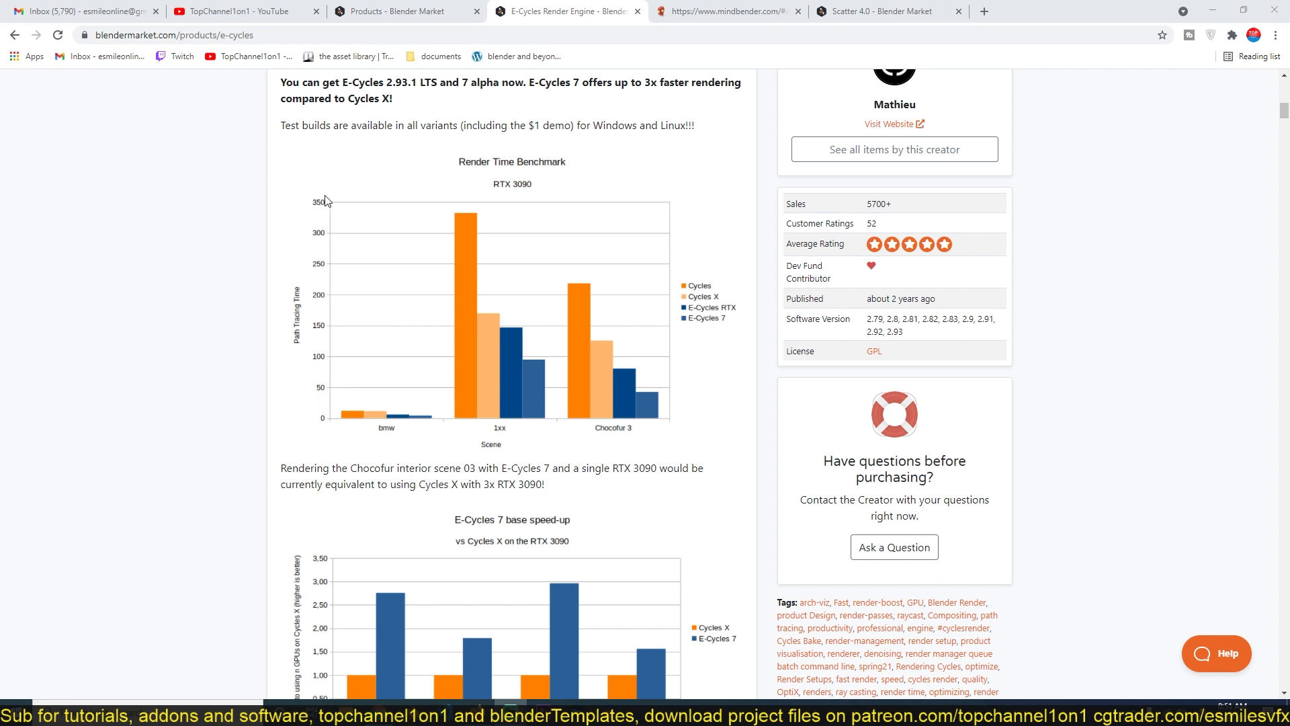
{"action": "mouse_move", "coordinate": [485, 338]}
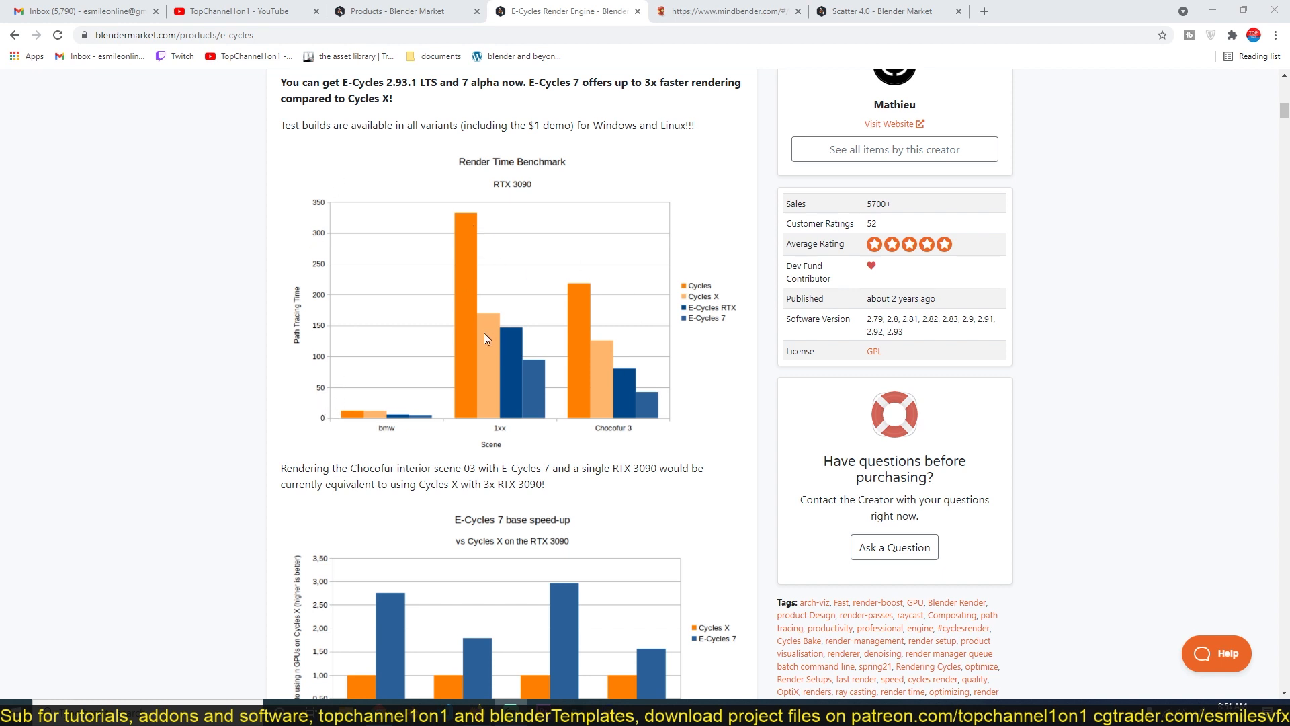
{"action": "mouse_move", "coordinate": [470, 224]}
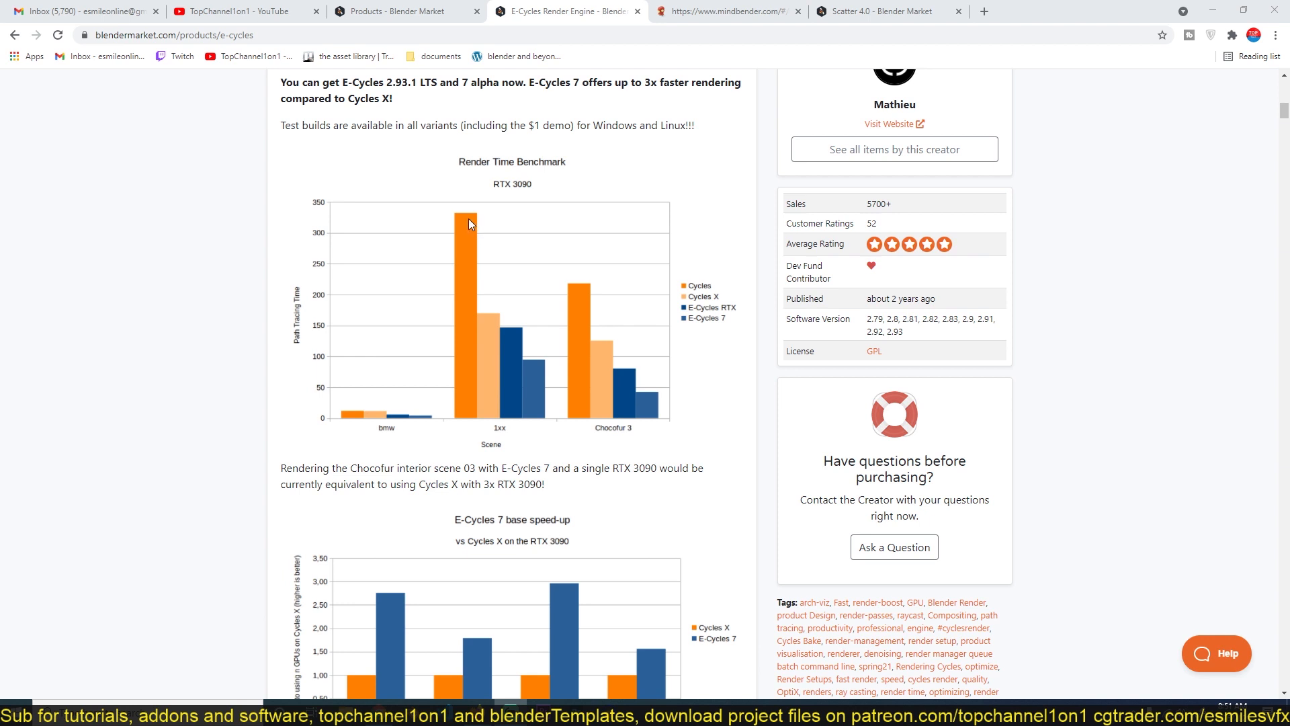
{"action": "mouse_move", "coordinate": [507, 339]}
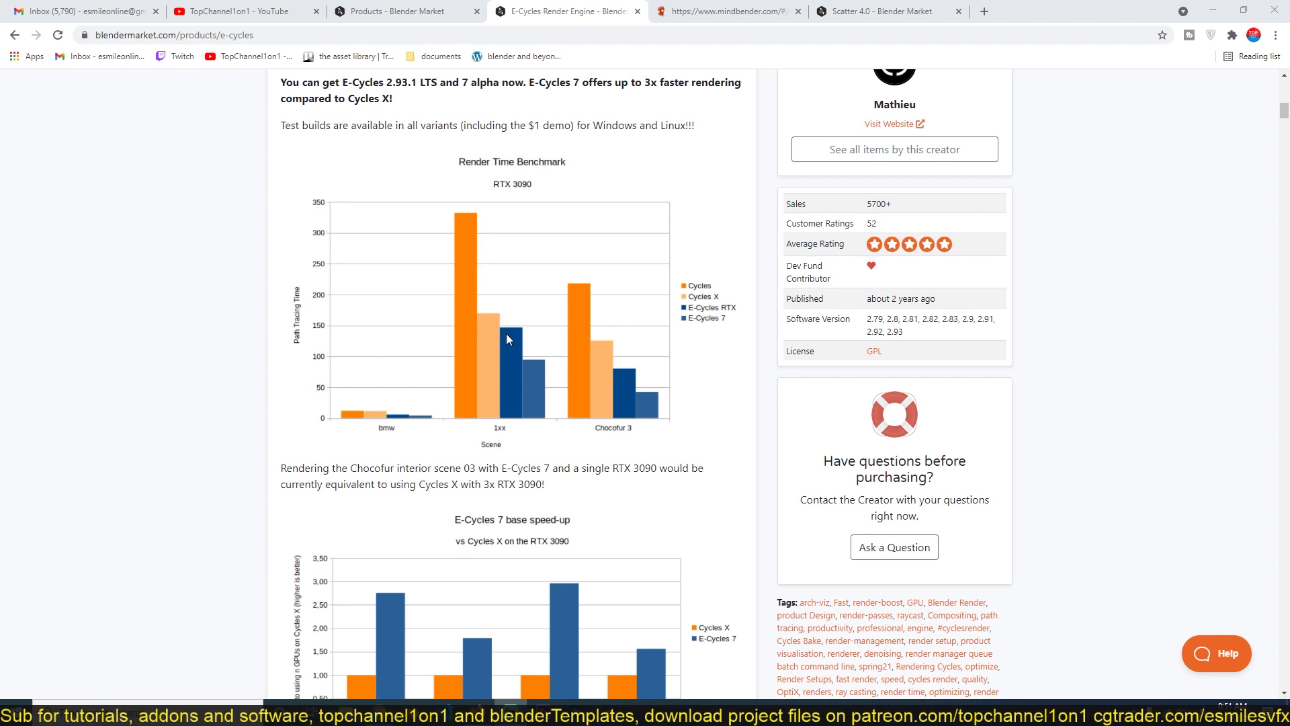
{"action": "mouse_move", "coordinate": [495, 350]}
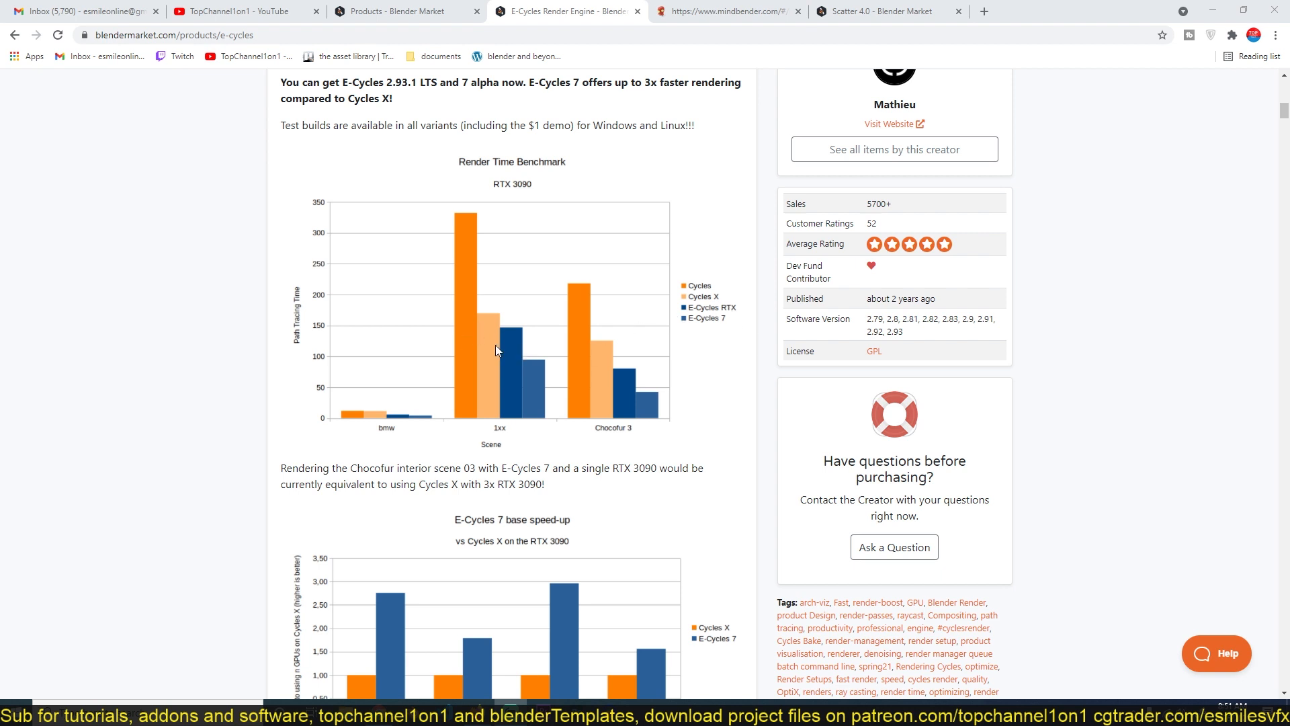
{"action": "mouse_move", "coordinate": [657, 340]}
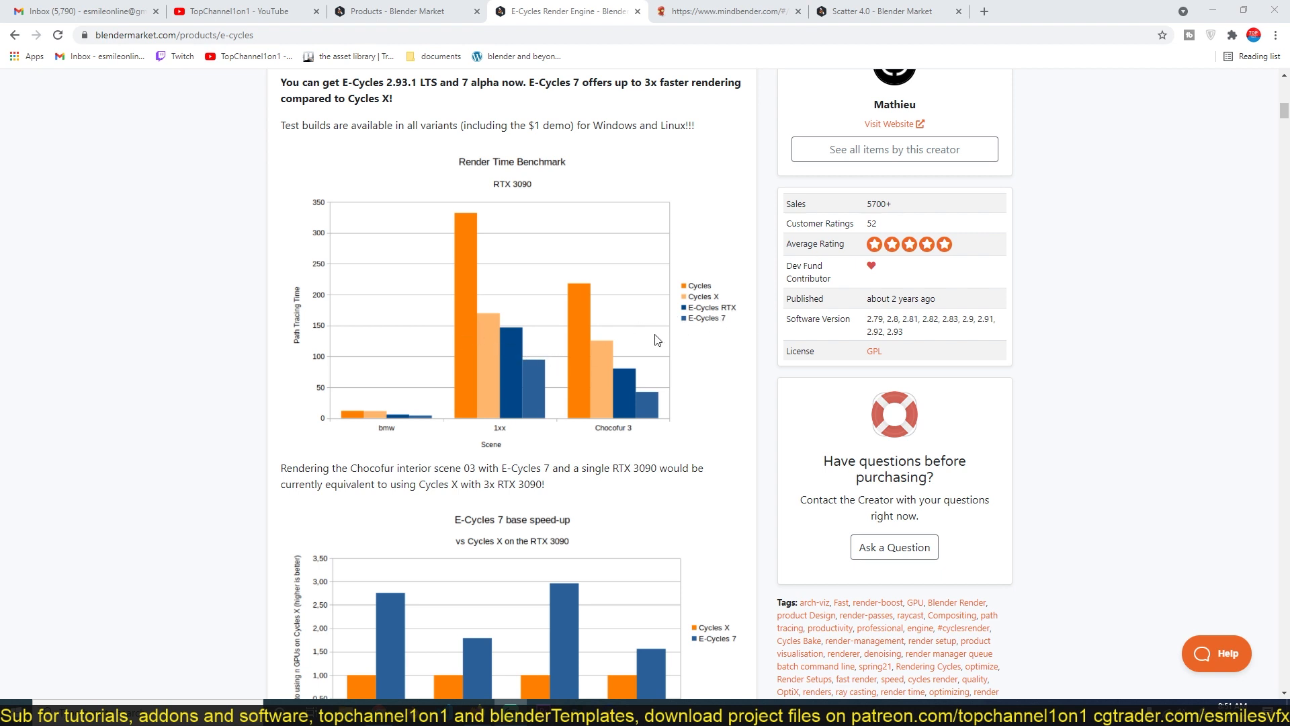
{"action": "mouse_move", "coordinate": [370, 417]}
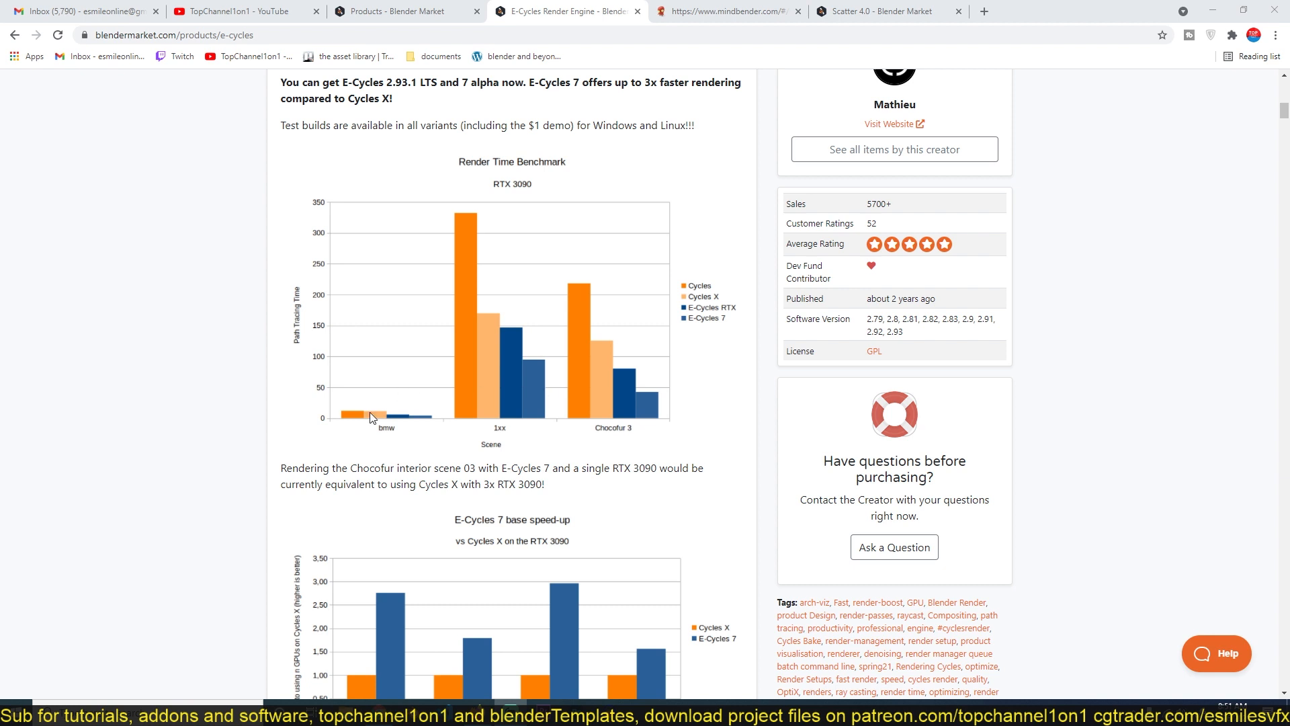
{"action": "mouse_move", "coordinate": [492, 436]}
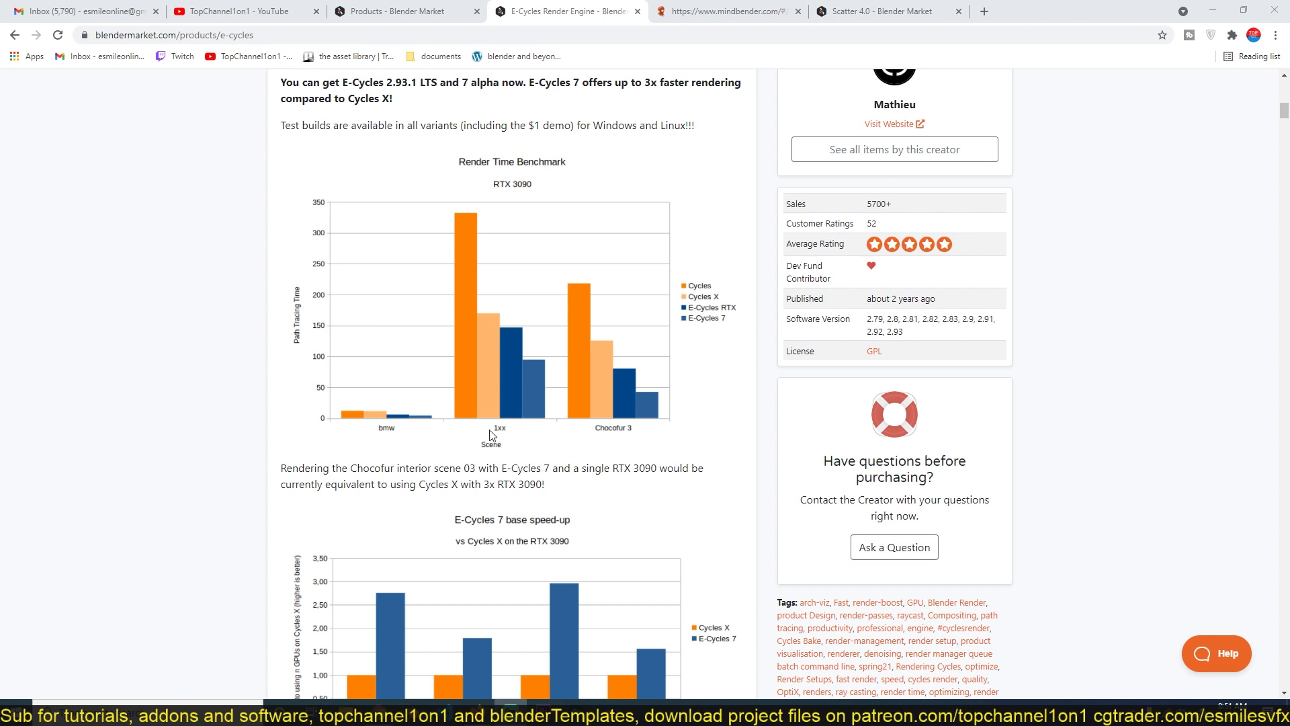
{"action": "mouse_move", "coordinate": [387, 432]}
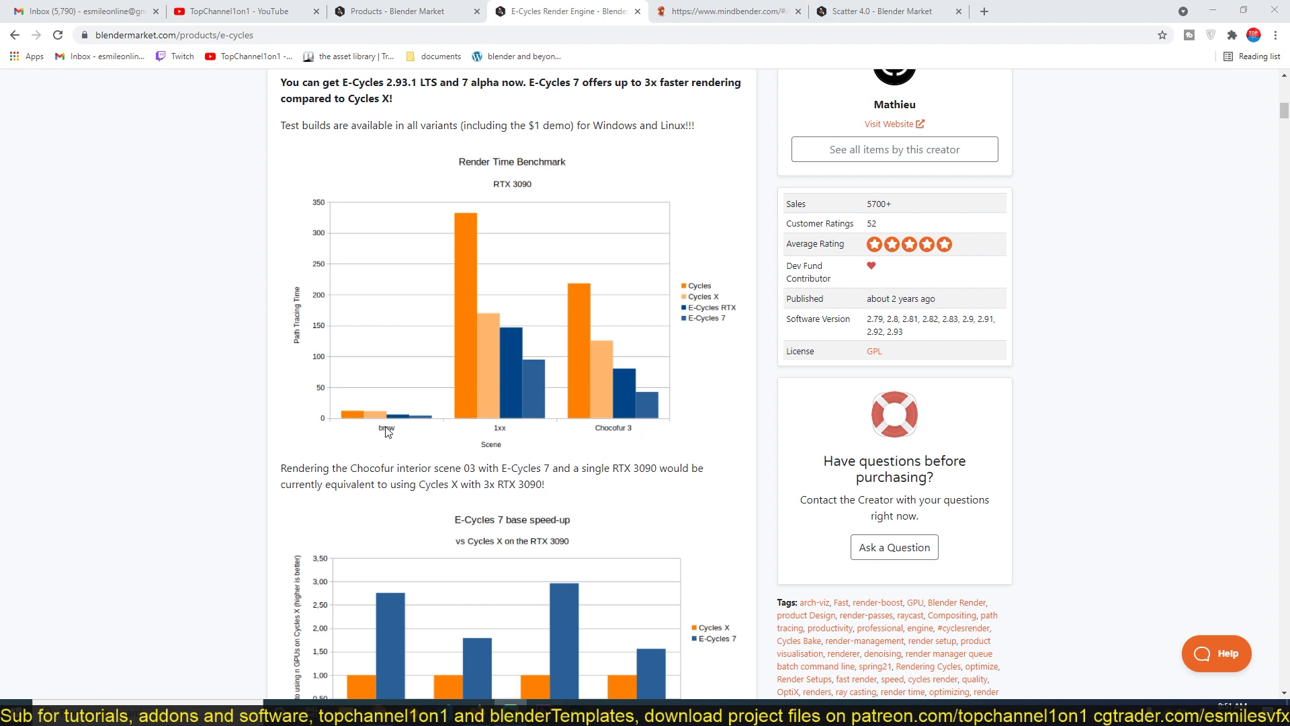
{"action": "mouse_move", "coordinate": [436, 439]}
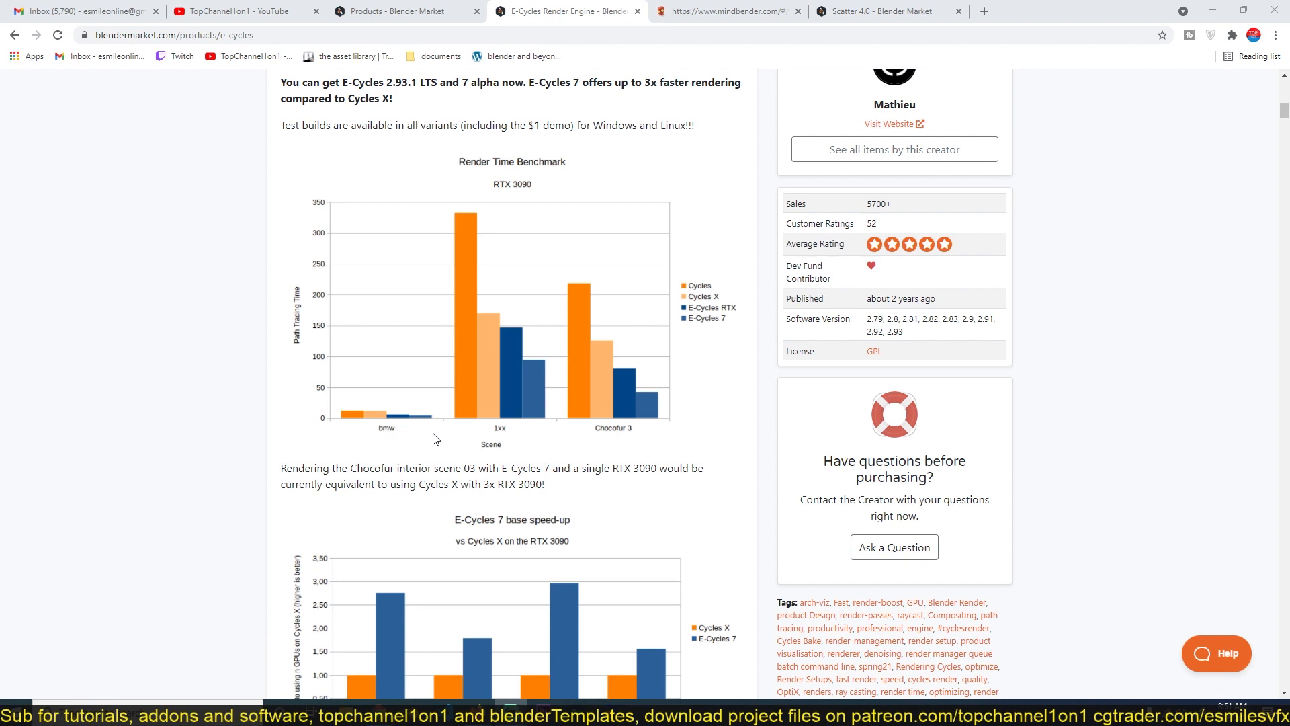
{"action": "mouse_move", "coordinate": [508, 434]}
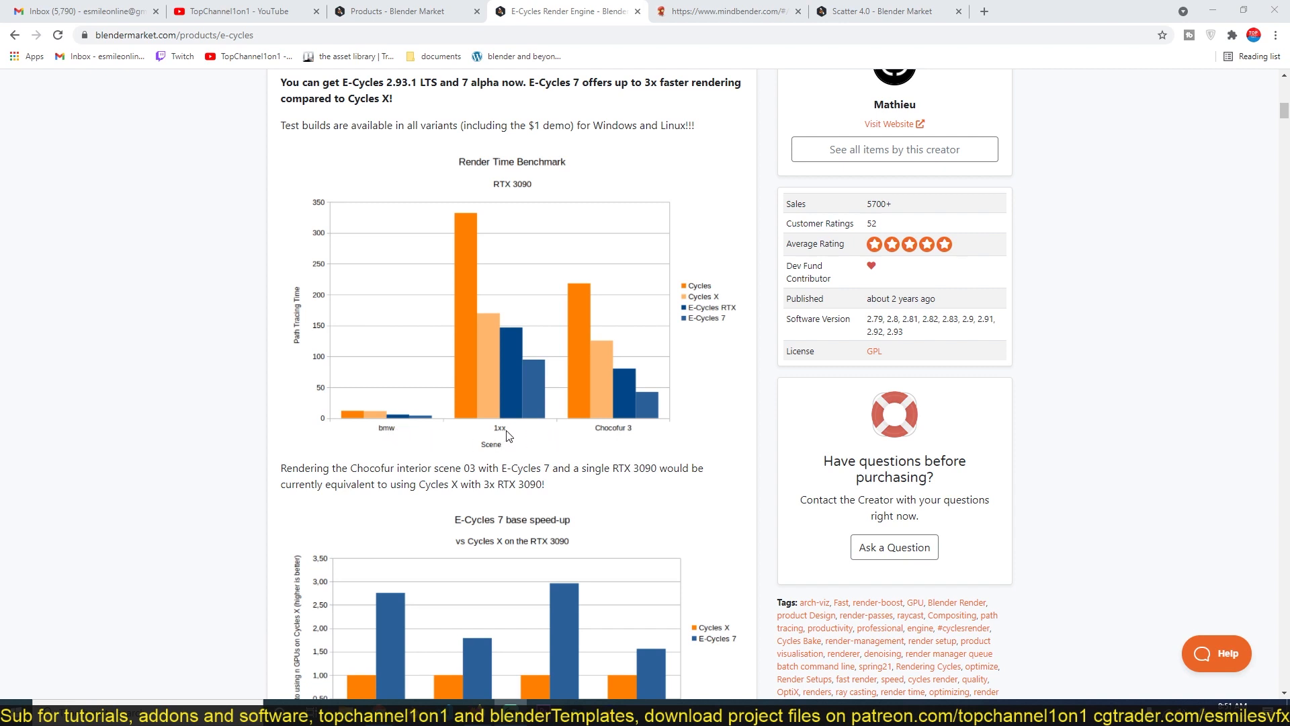
{"action": "mouse_move", "coordinate": [619, 437]}
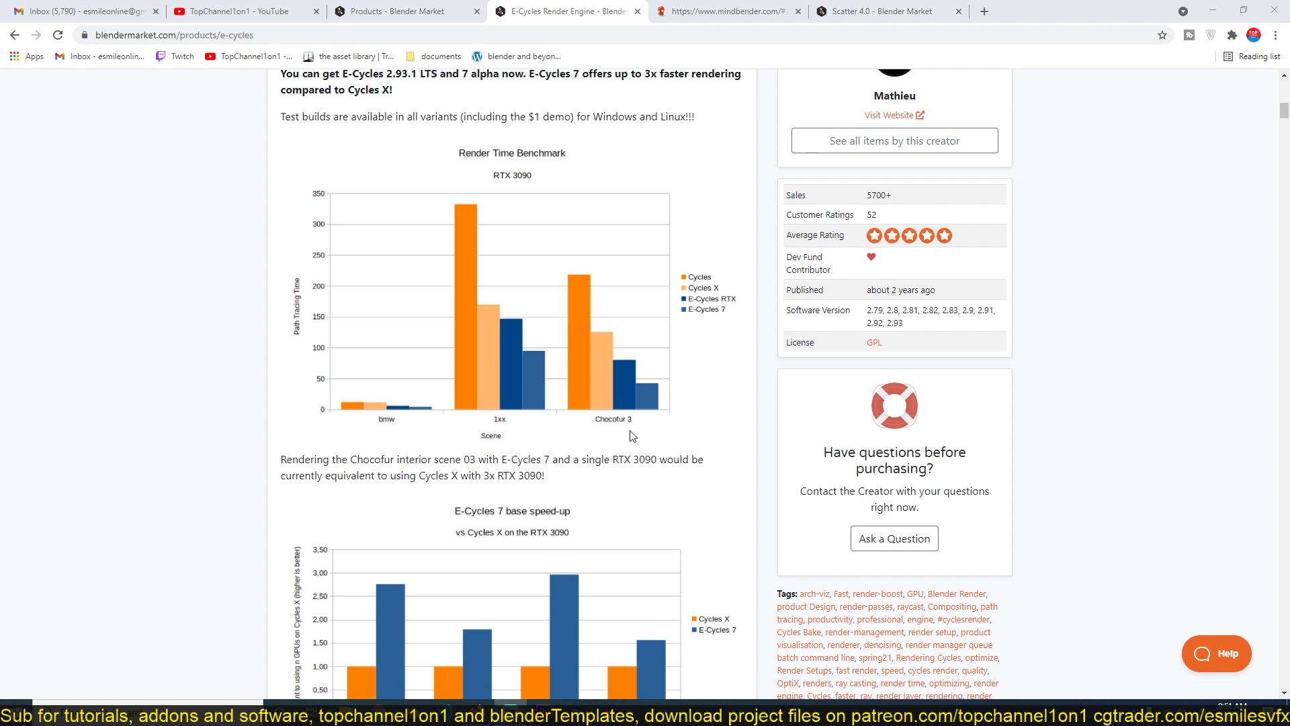
{"action": "scroll", "scroll_direction": "down", "scroll_amount": 3}
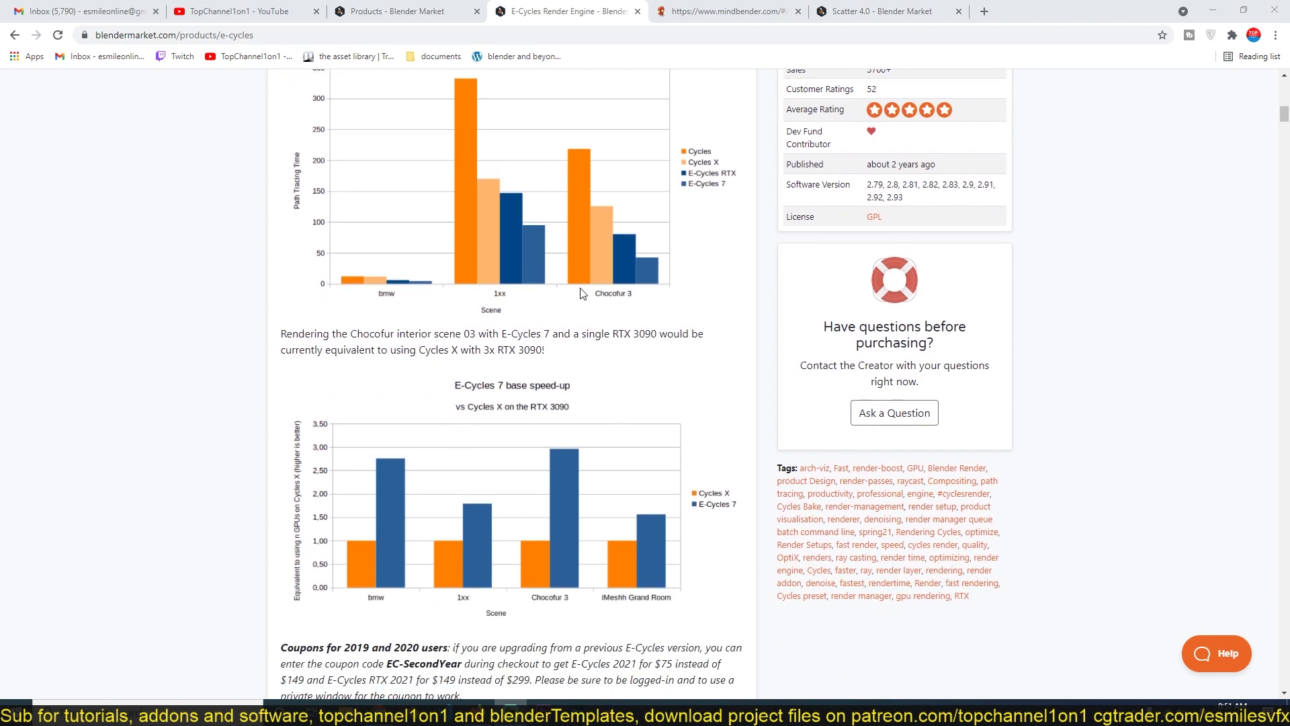
{"action": "scroll", "scroll_direction": "down", "scroll_amount": 3}
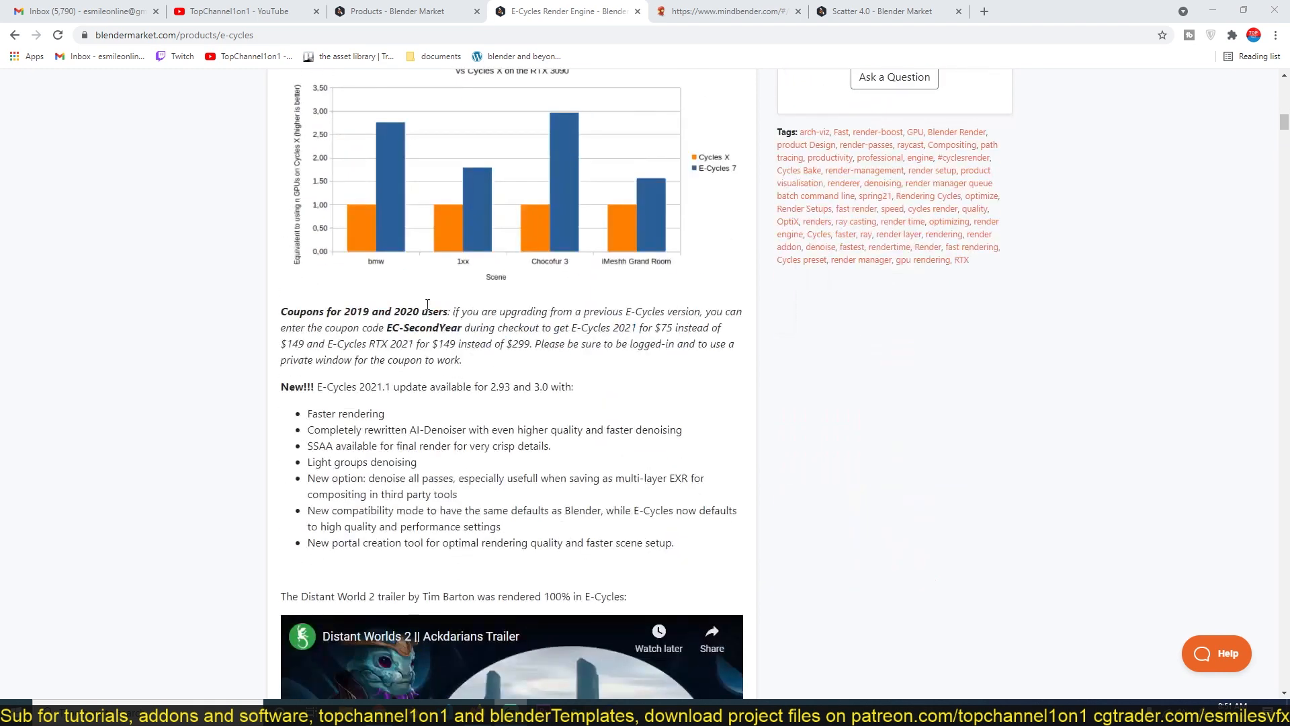
{"action": "mouse_move", "coordinate": [436, 301]}
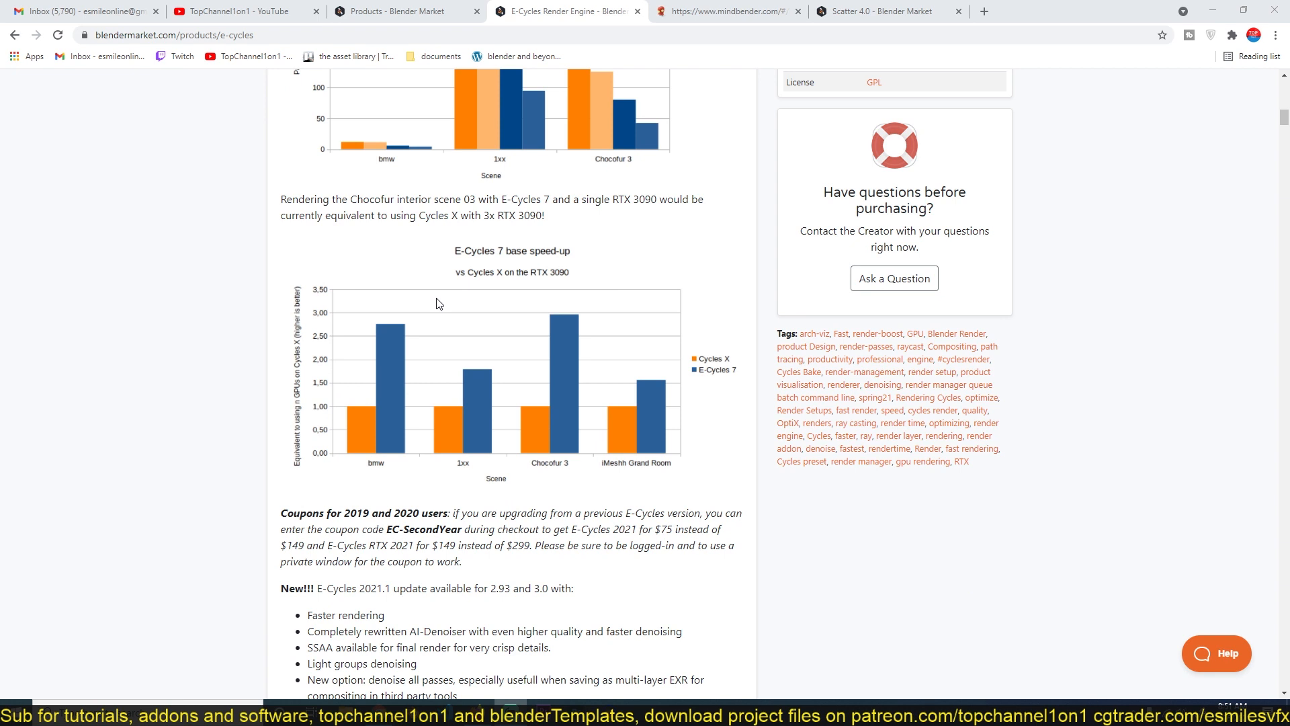
{"action": "mouse_move", "coordinate": [598, 351]}
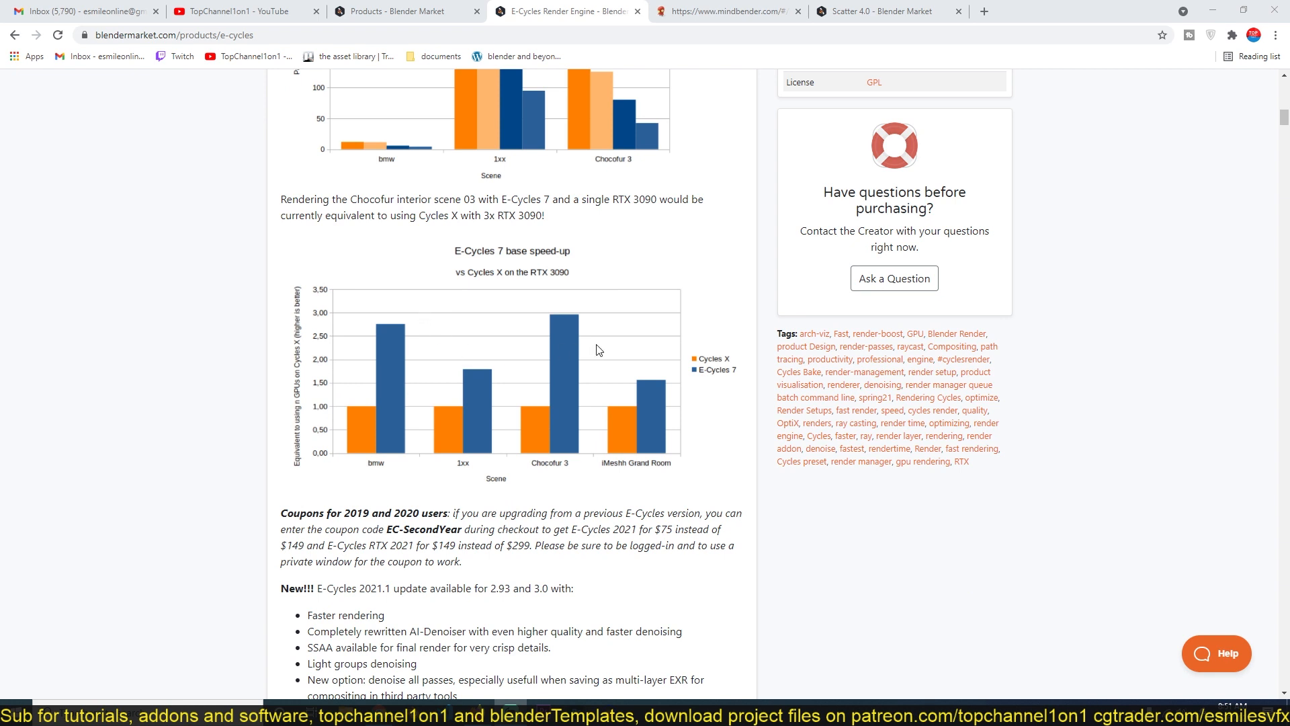
- Scroll down to the trailers and back up so the making-of video loads in the header
{"action": "scroll", "scroll_direction": "down", "scroll_amount": 3}
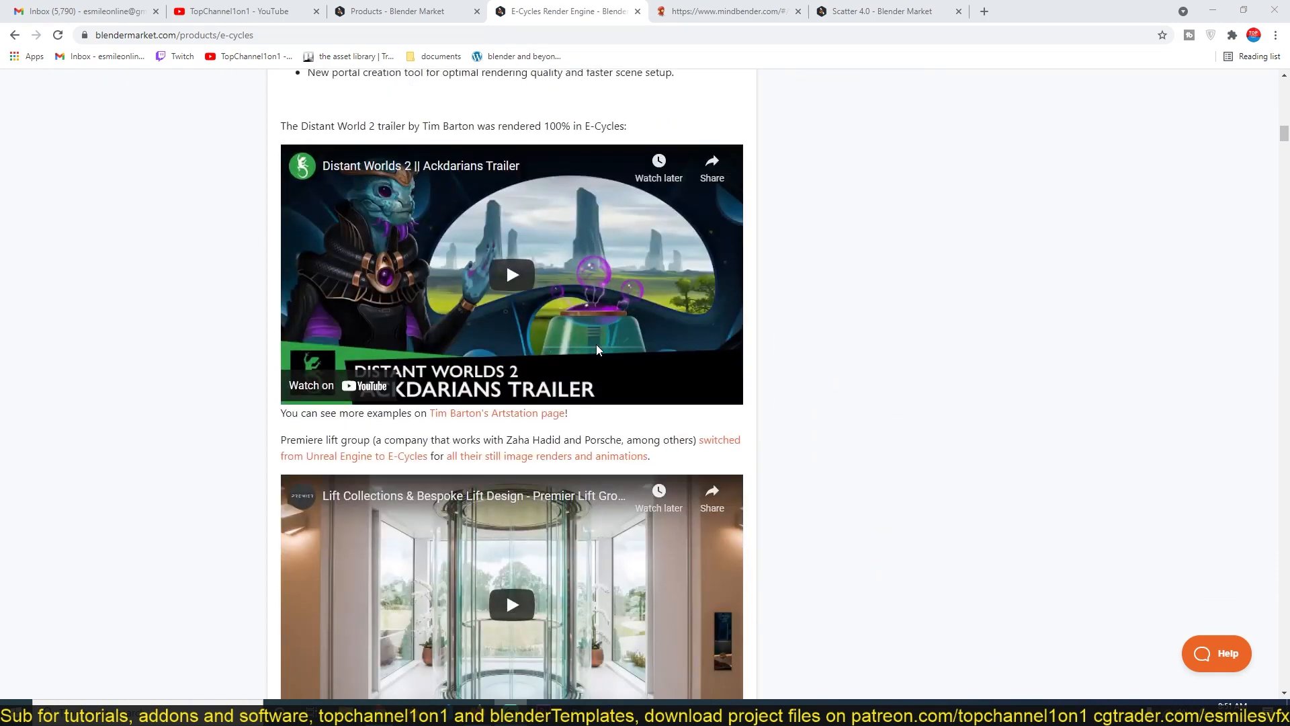
{"action": "scroll", "scroll_direction": "up", "scroll_amount": 3}
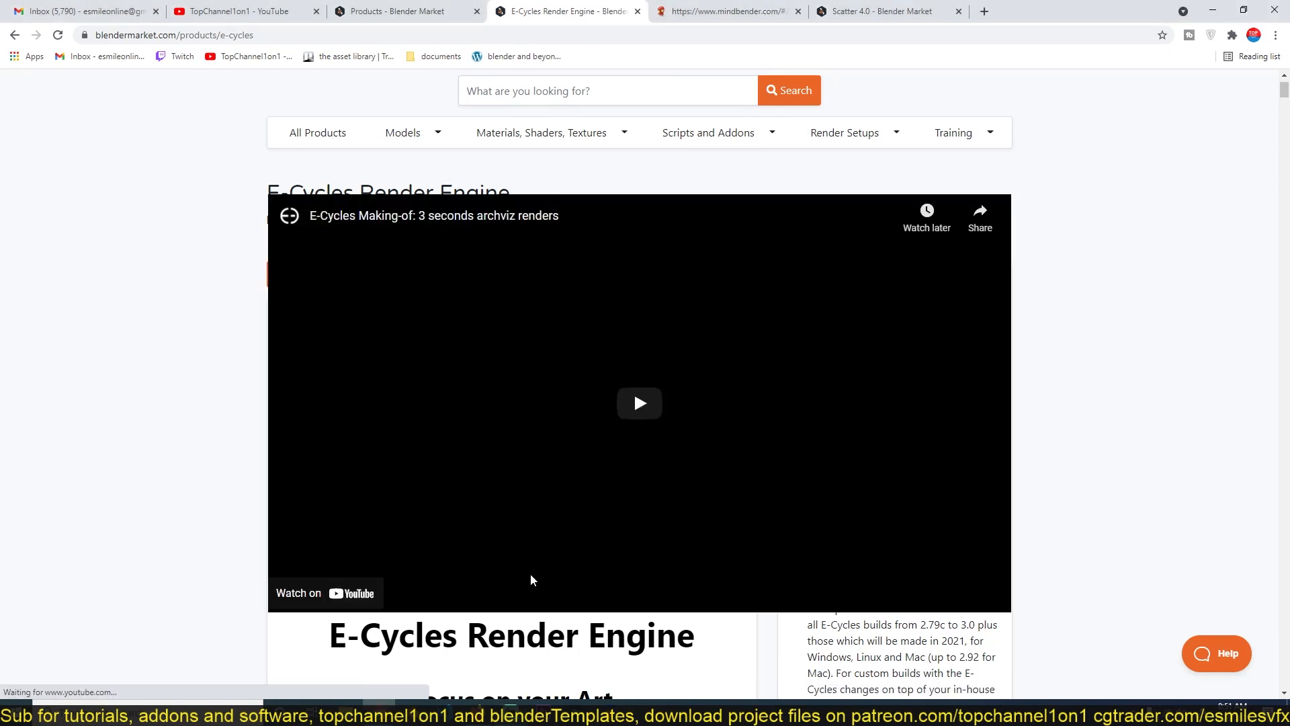
- Play the archviz making-of video muted, scrub back near the start, then pause and resume
{"action": "left_click", "coordinate": [639, 403]}
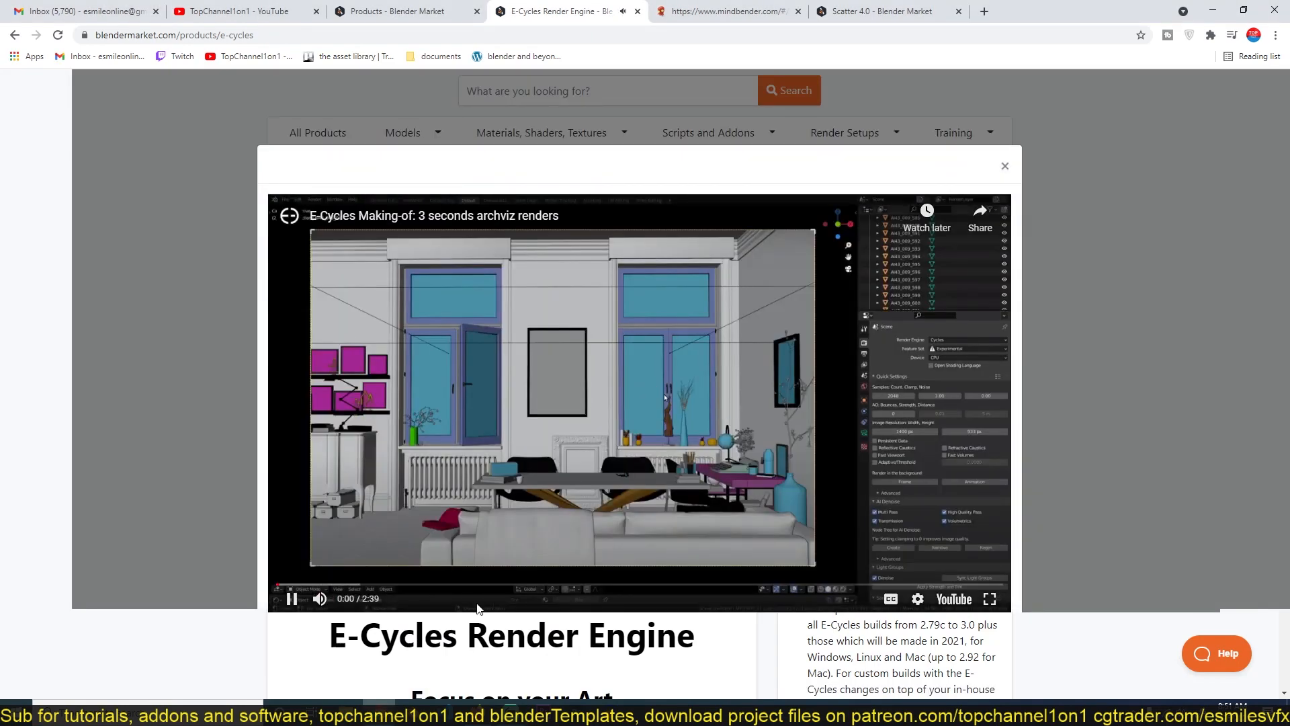
{"action": "left_click", "coordinate": [291, 598]}
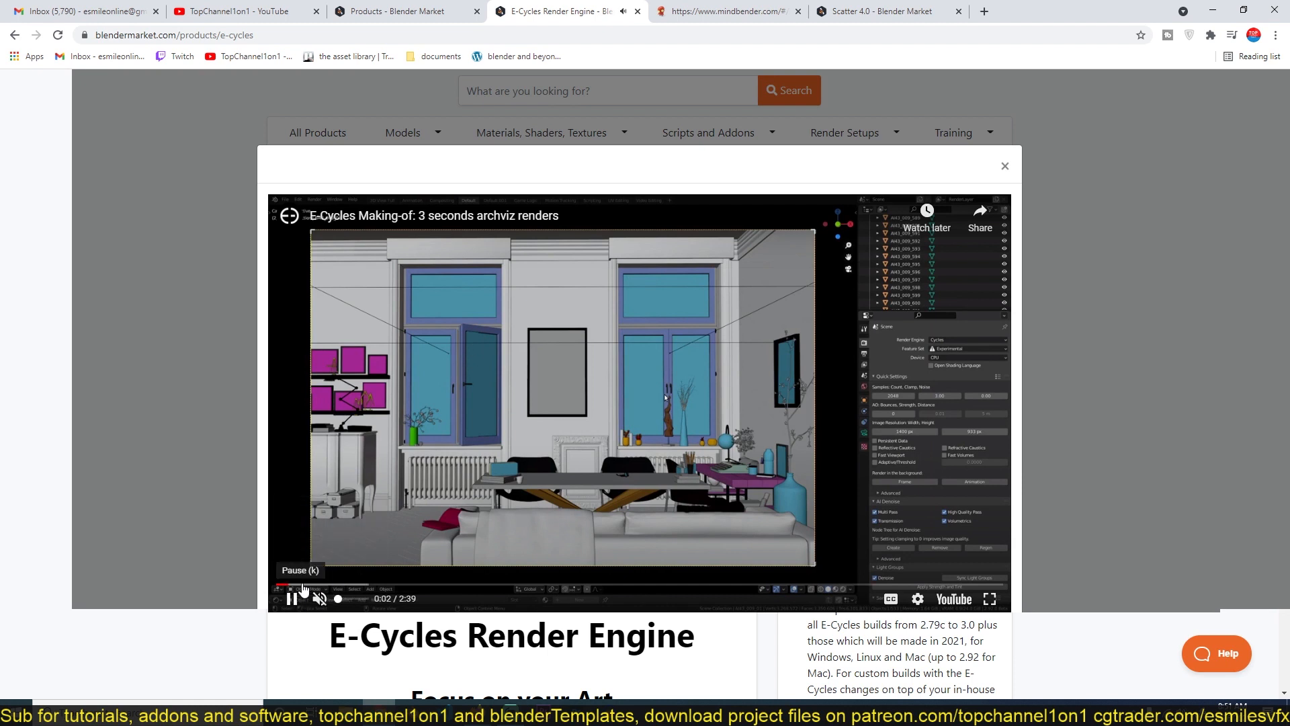
{"action": "left_click", "coordinate": [359, 585]}
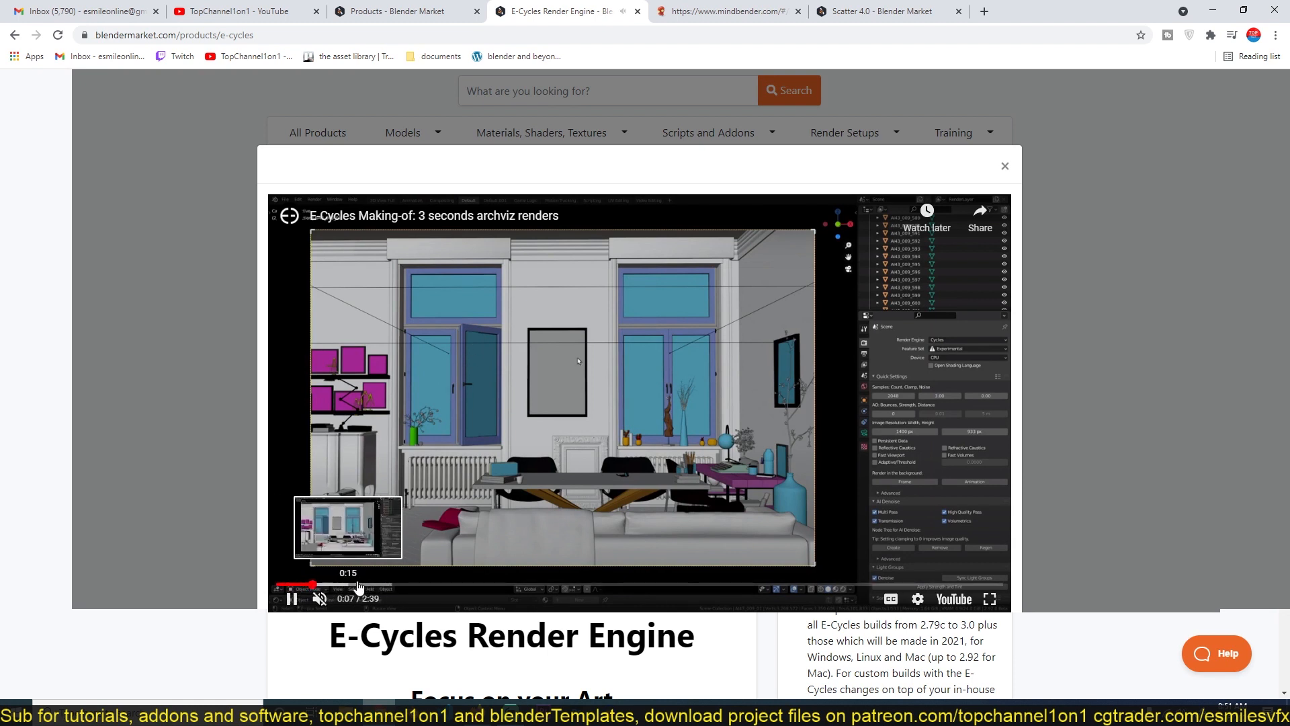
{"action": "mouse_move", "coordinate": [477, 589]}
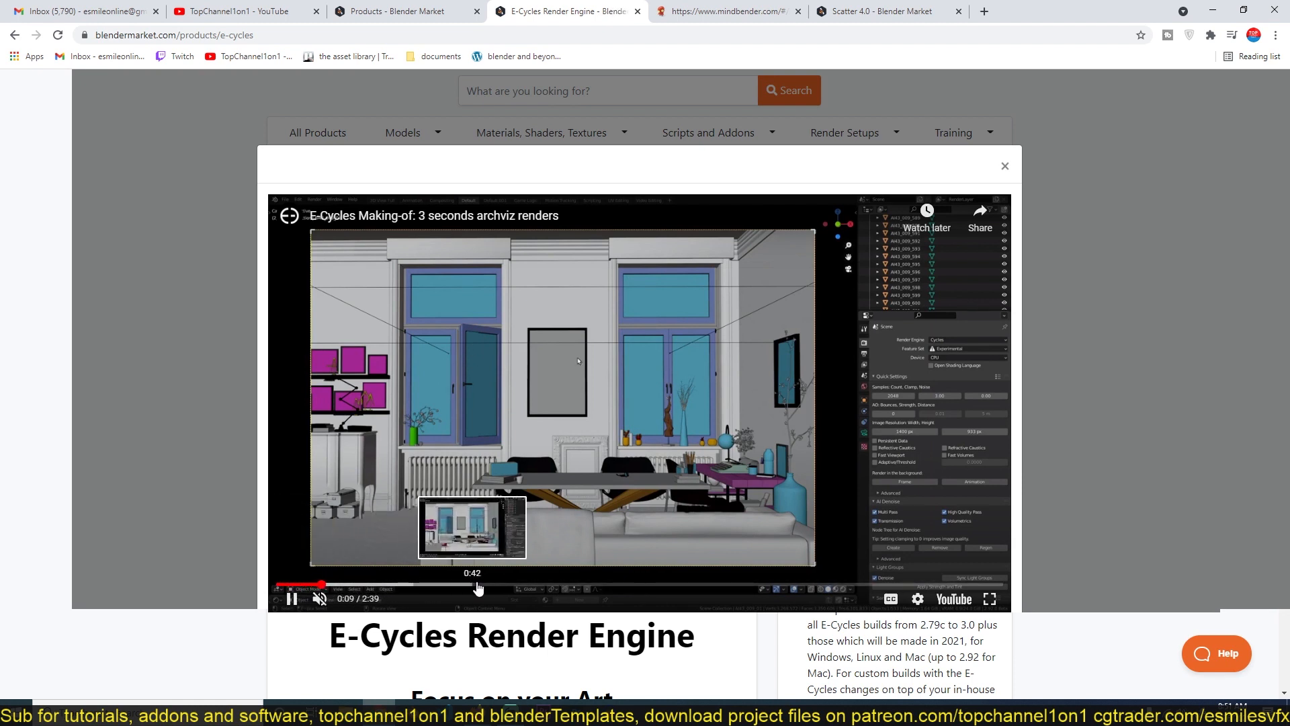
{"action": "left_click", "coordinate": [289, 588]}
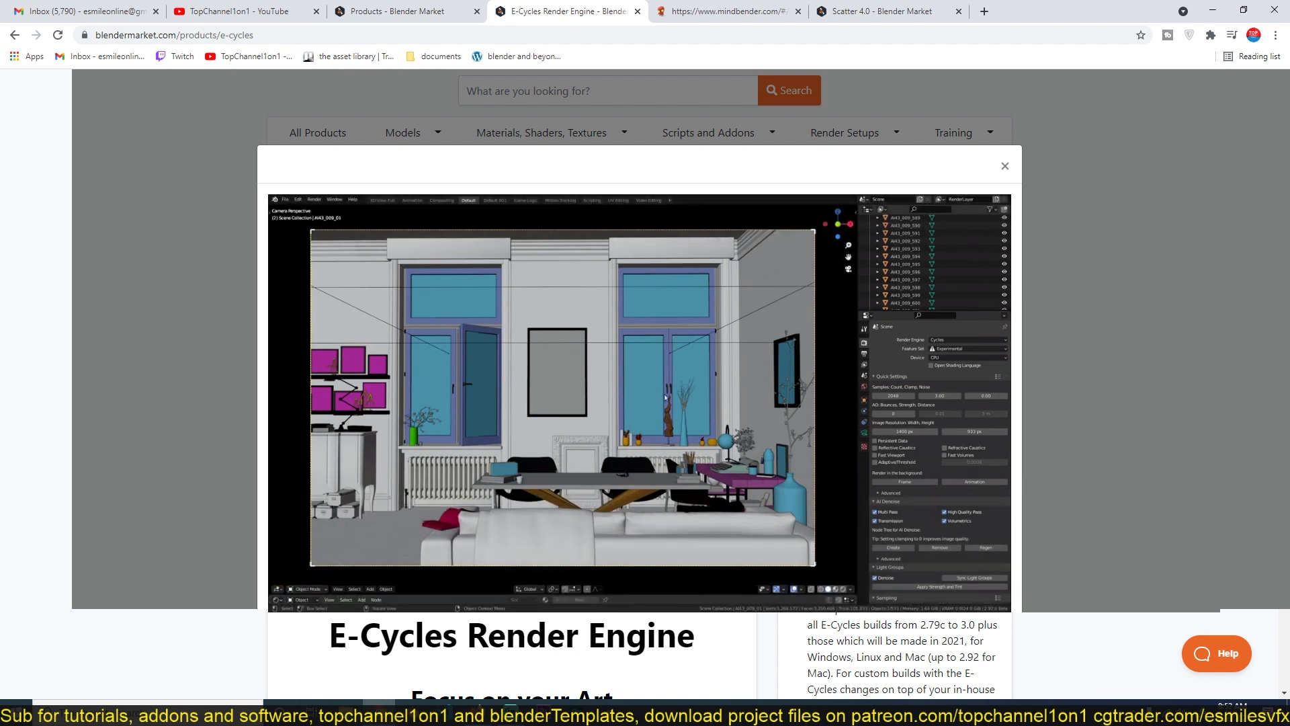
{"action": "left_click", "coordinate": [558, 395]}
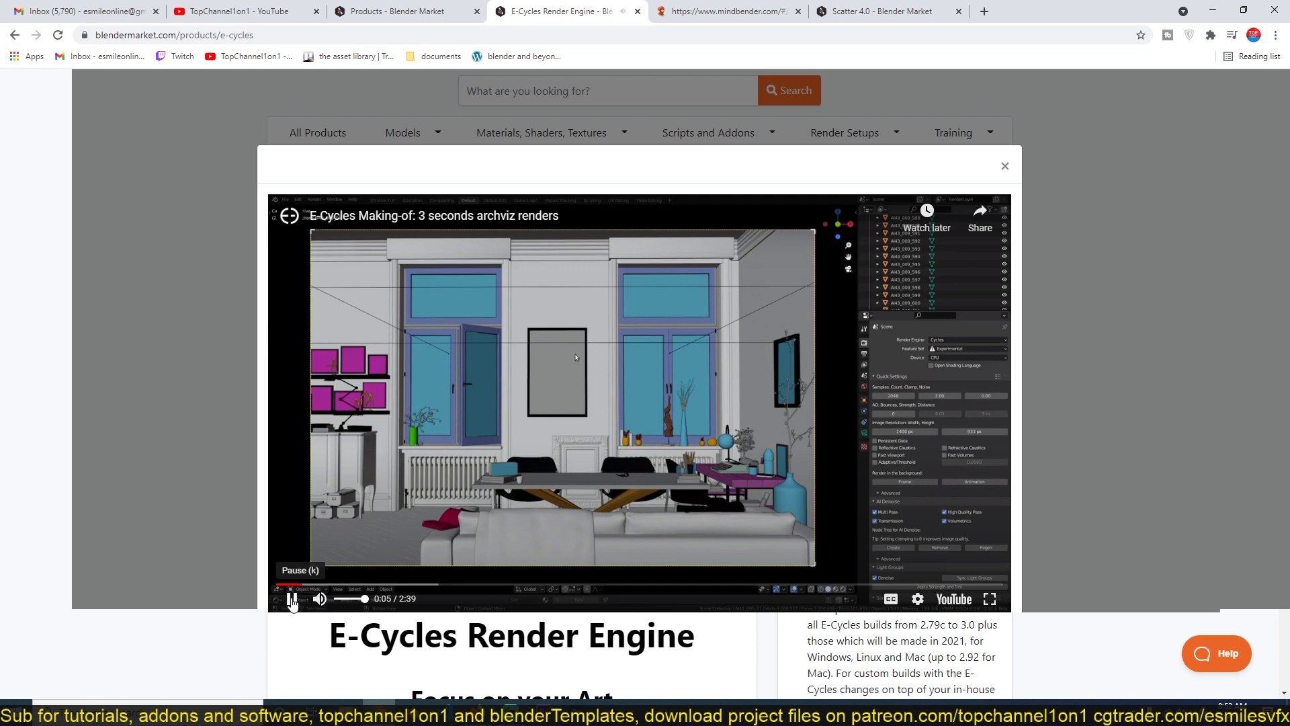
{"action": "left_click", "coordinate": [292, 598]}
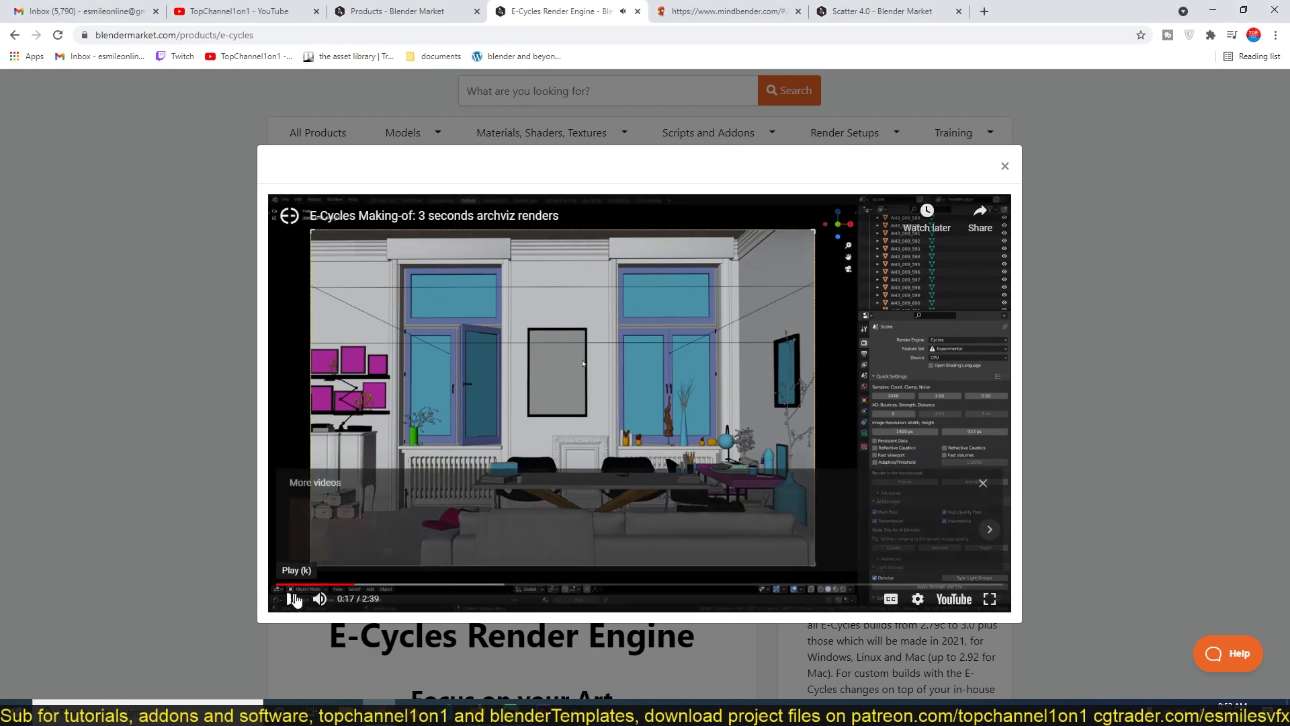
{"action": "left_click", "coordinate": [293, 598]}
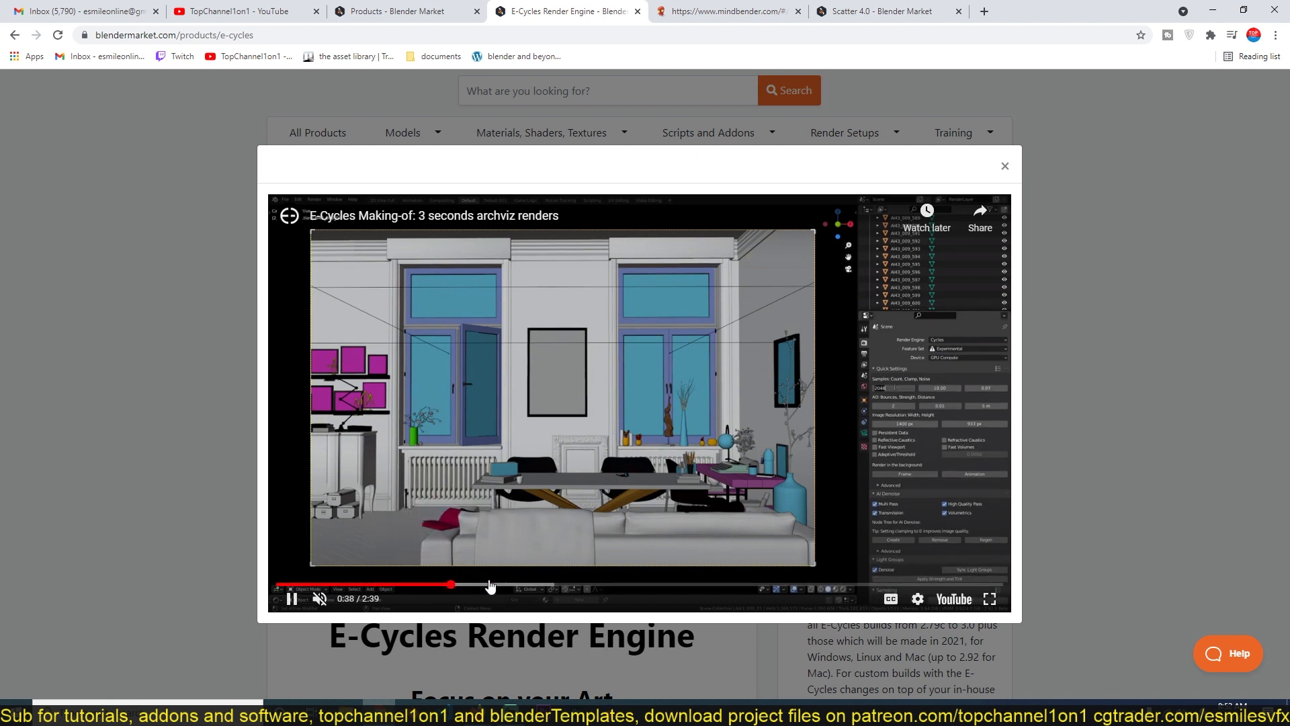
- Jump the making-of video ahead along the progress bar to the photorealistic render around 1:40
{"action": "left_click", "coordinate": [491, 586]}
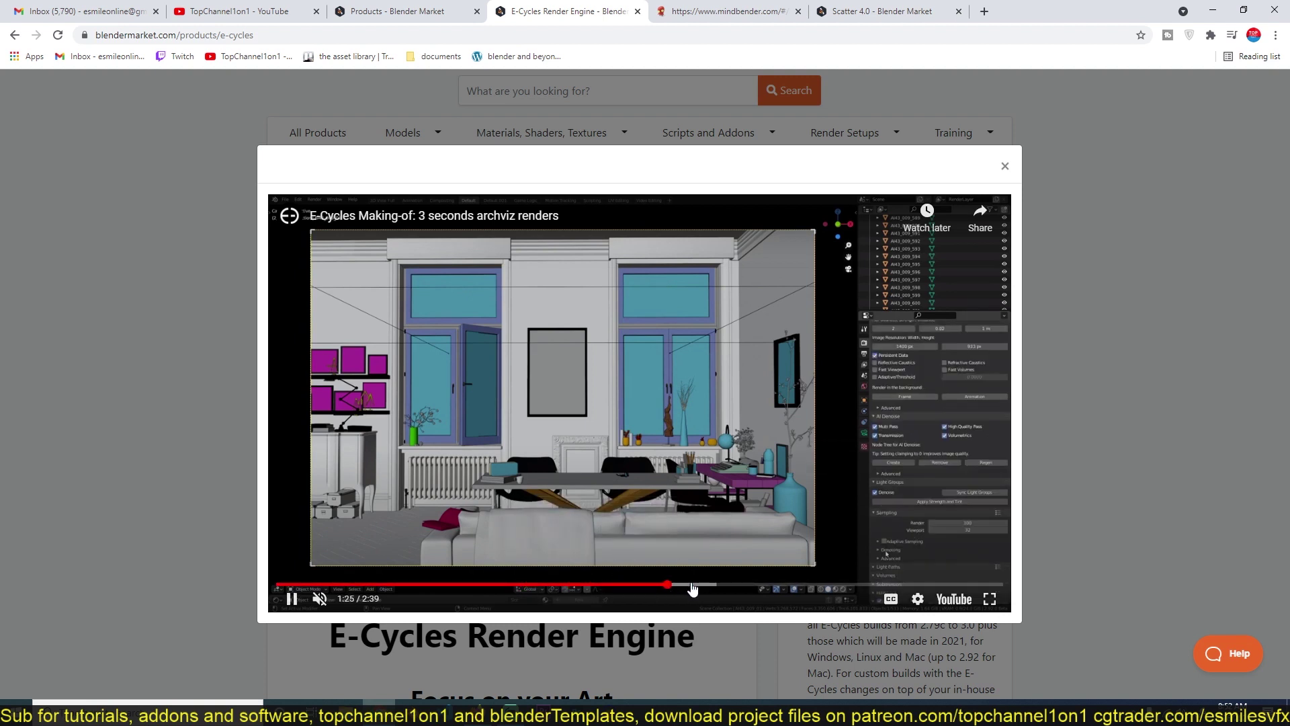
{"action": "left_click", "coordinate": [708, 586]}
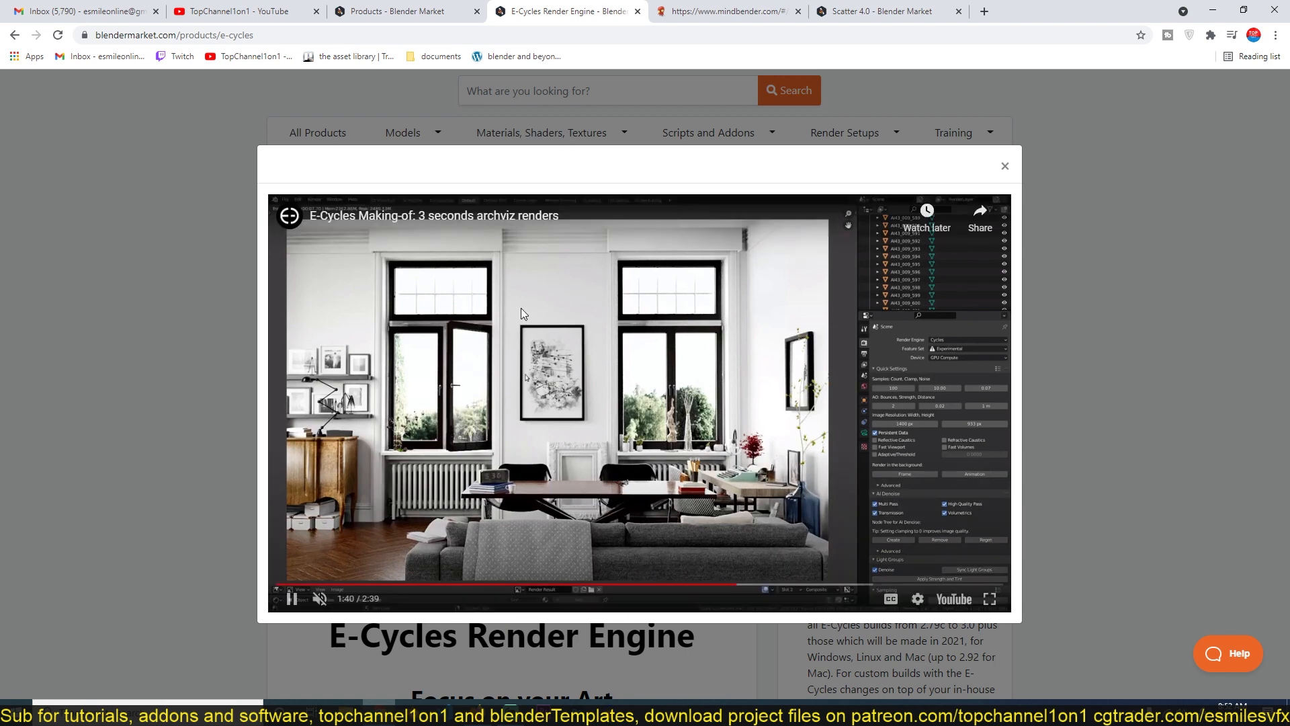
{"action": "mouse_move", "coordinate": [374, 509]}
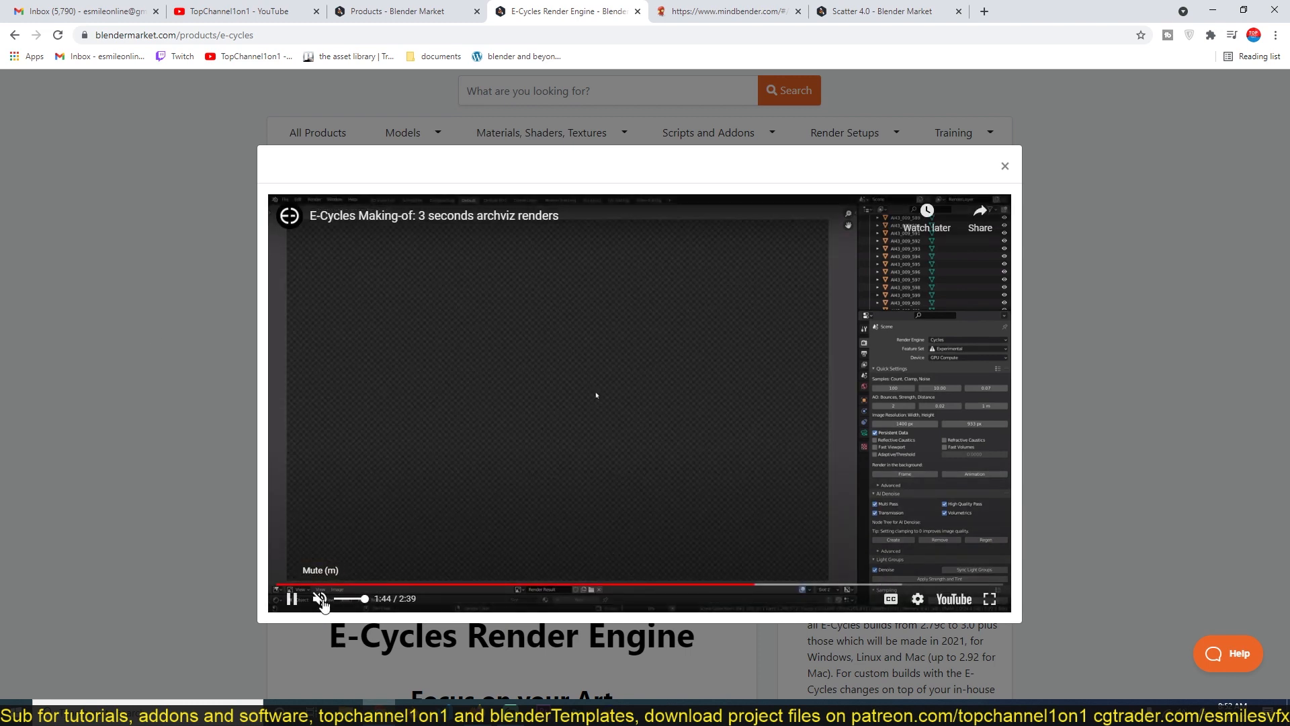
- Pause the video at the living-room render, then resume playback until it stops past 1:46
{"action": "left_click", "coordinate": [291, 598]}
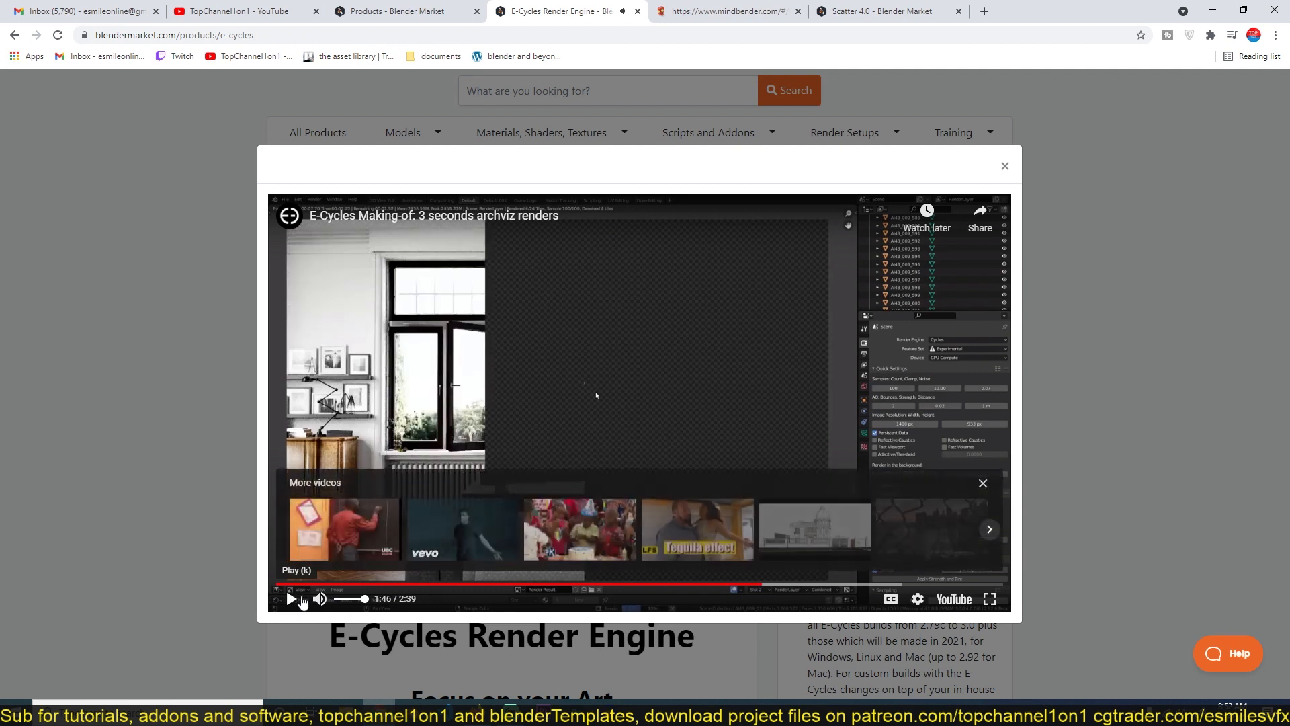
{"action": "mouse_move", "coordinate": [319, 599]}
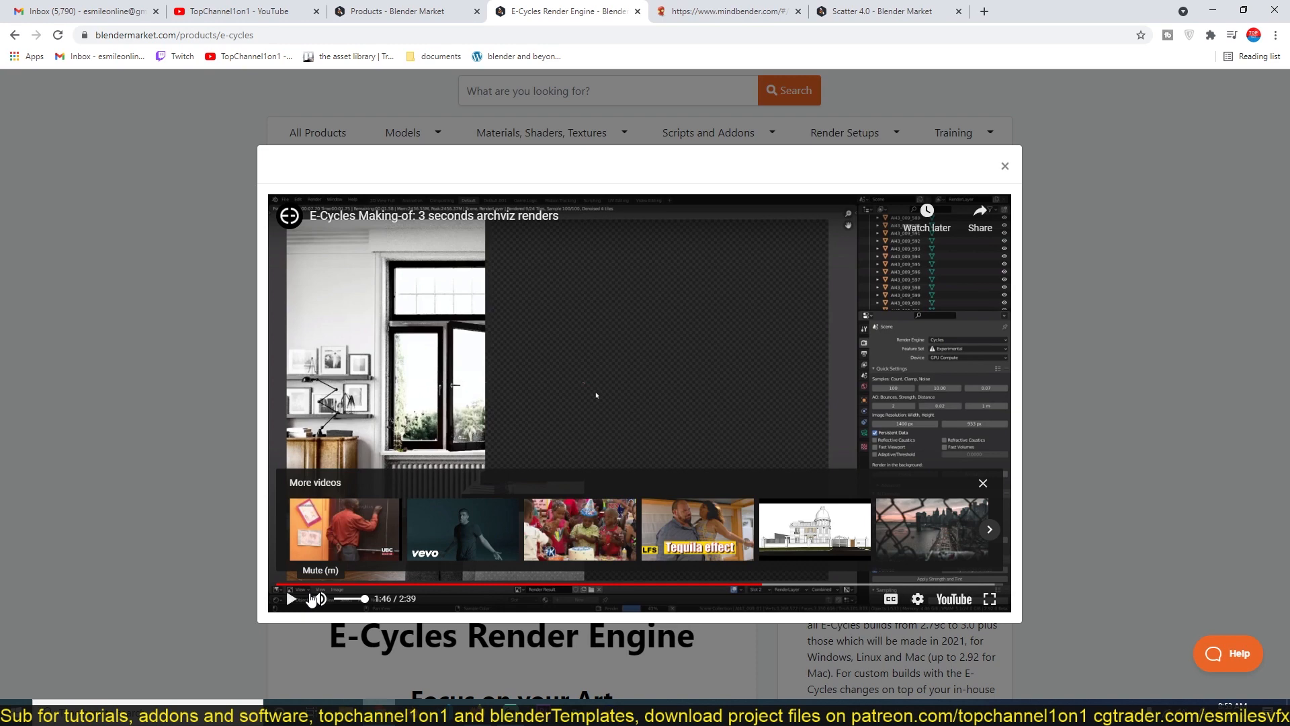
{"action": "left_click", "coordinate": [292, 598]}
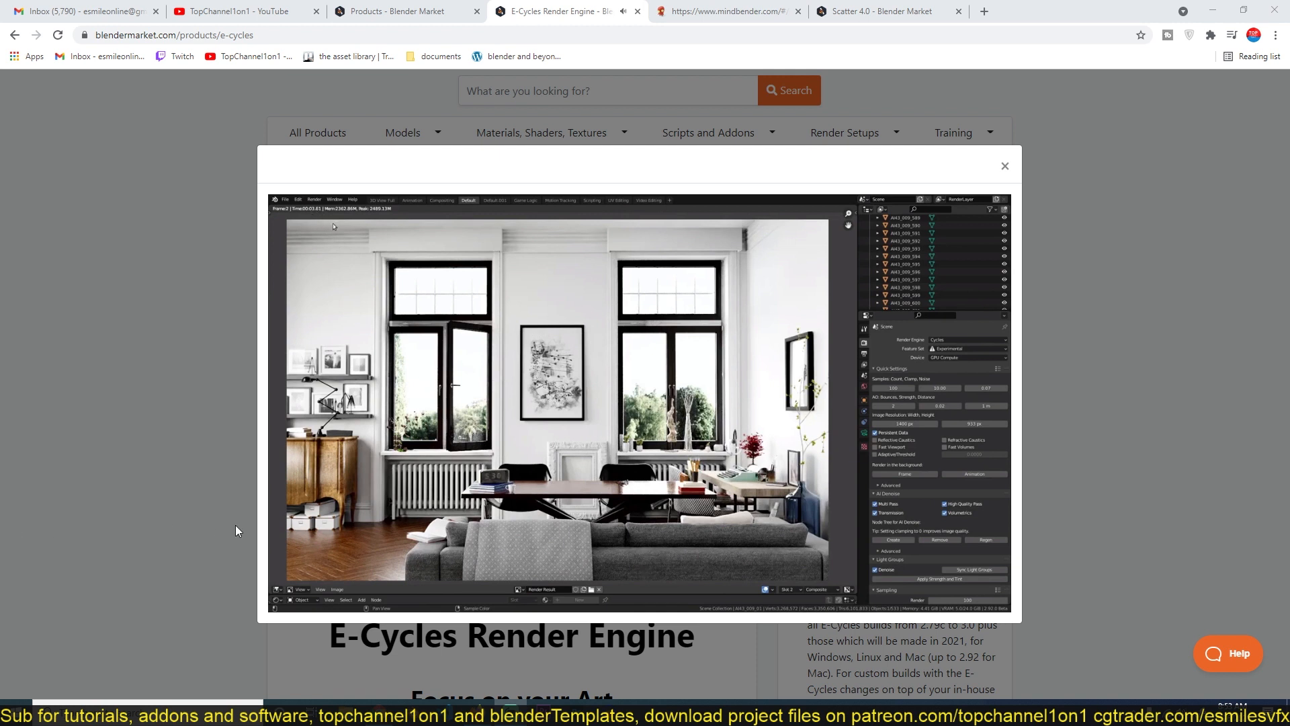
{"action": "mouse_move", "coordinate": [626, 476]}
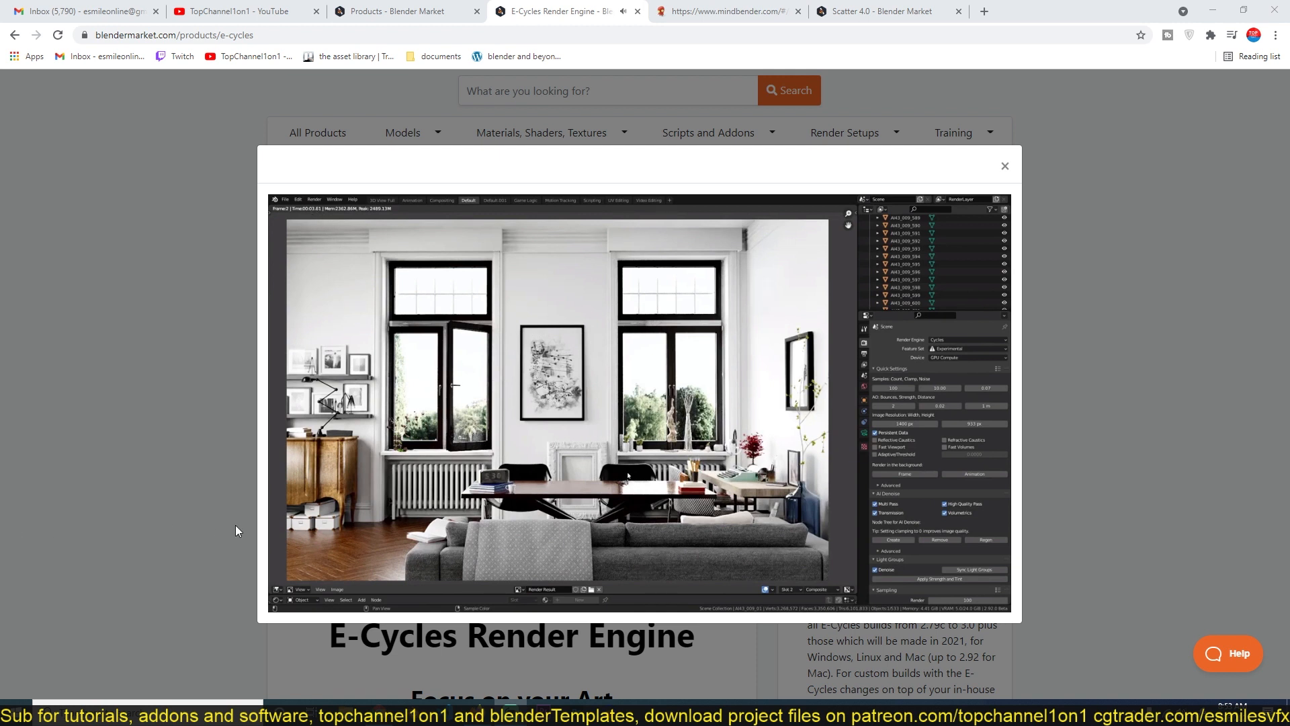
{"action": "mouse_move", "coordinate": [33, 525]}
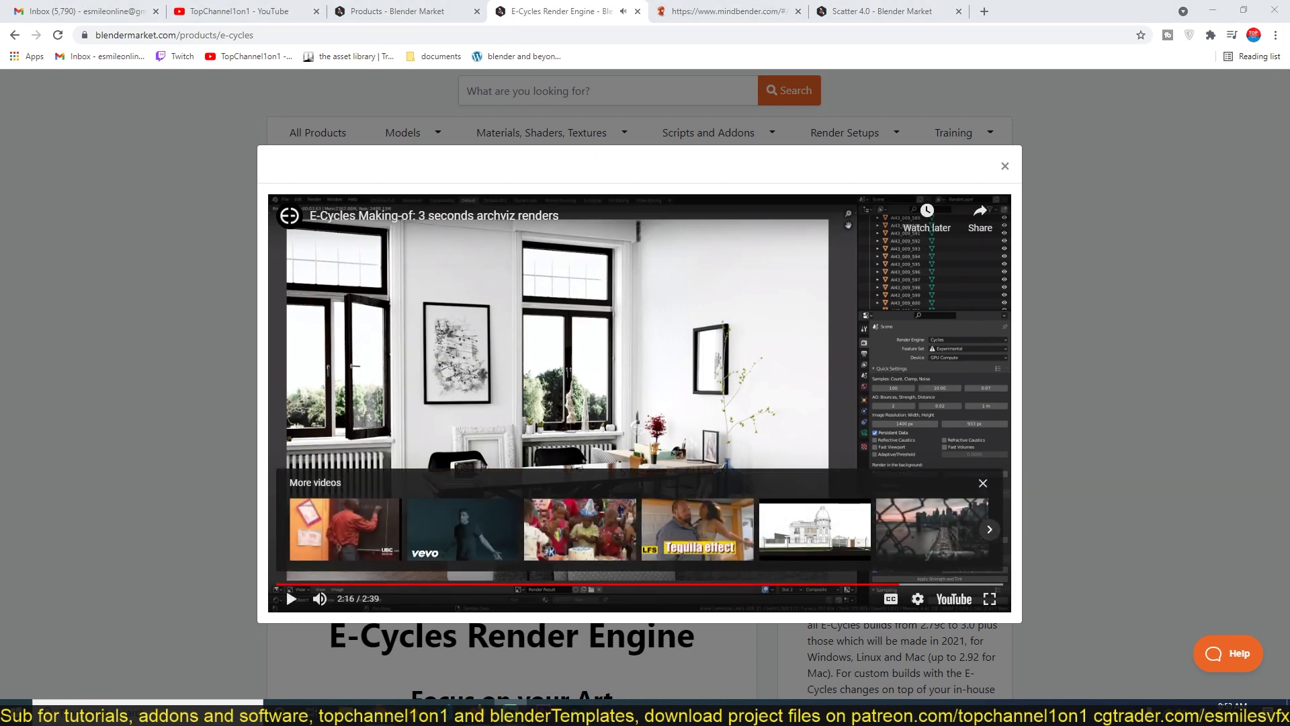
{"action": "mouse_move", "coordinate": [563, 347]}
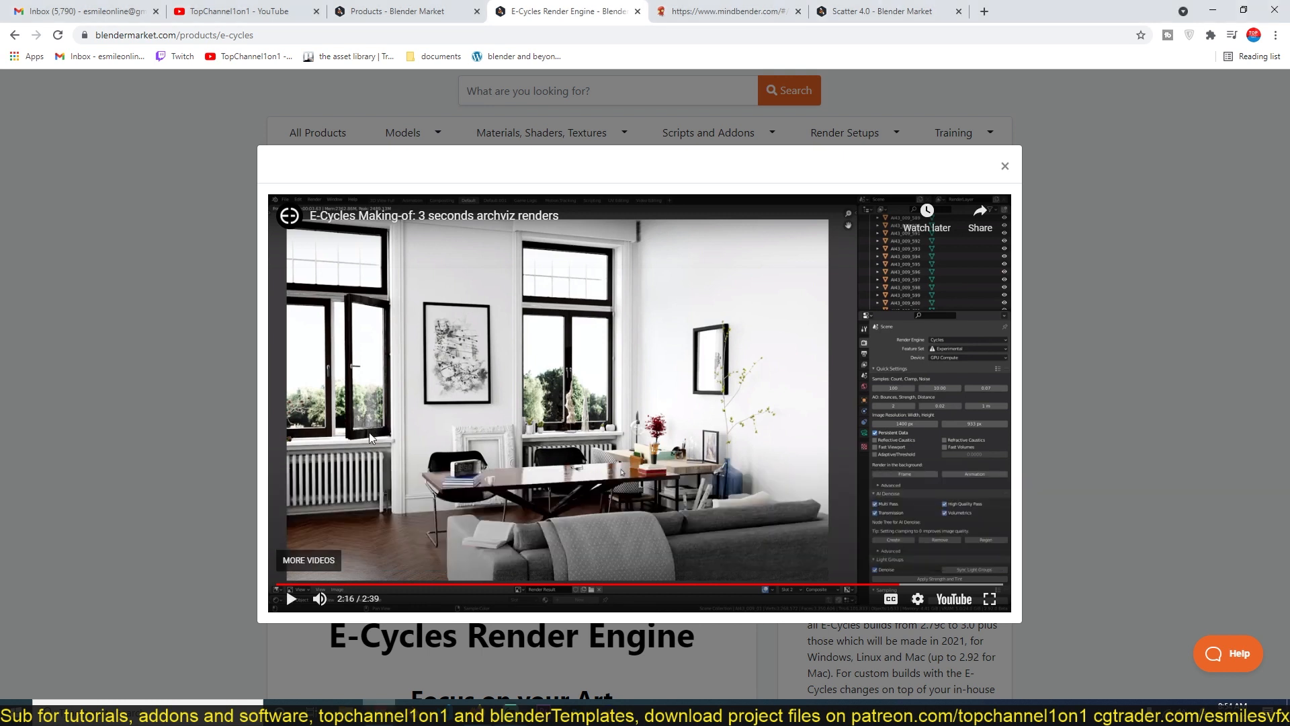
{"action": "mouse_move", "coordinate": [354, 327]}
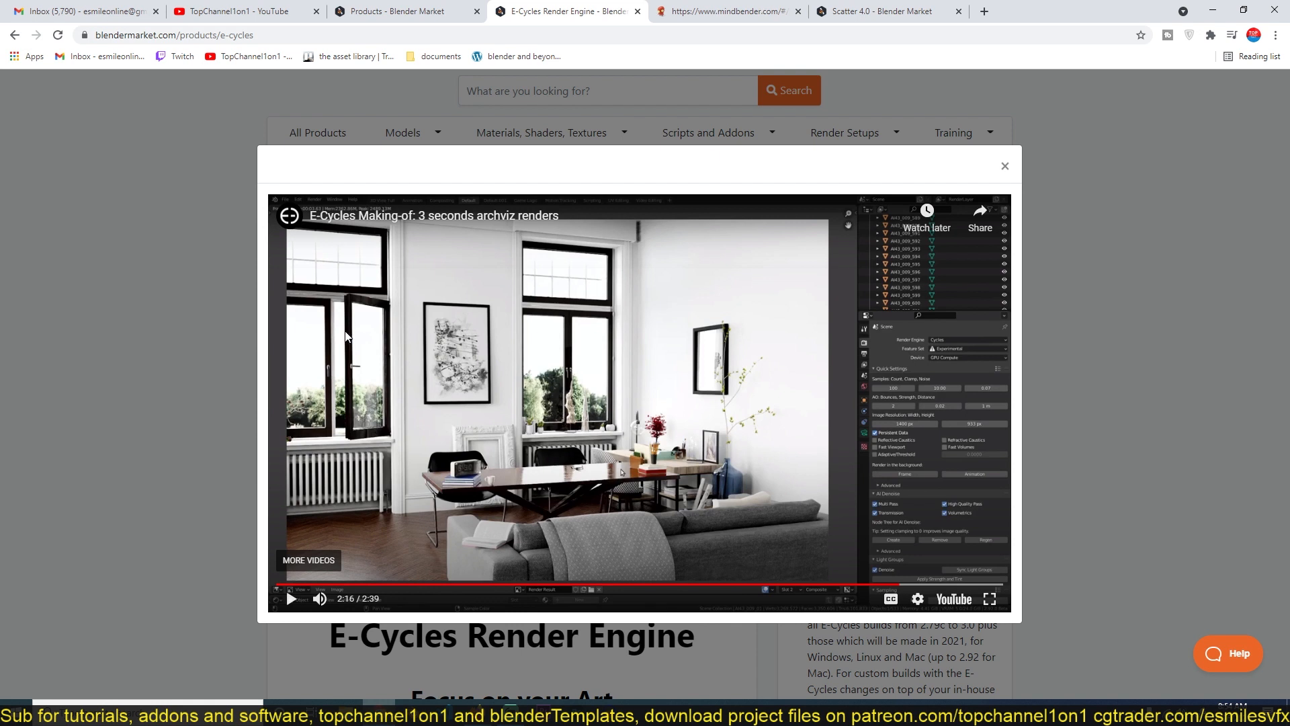
{"action": "mouse_move", "coordinate": [1002, 170]}
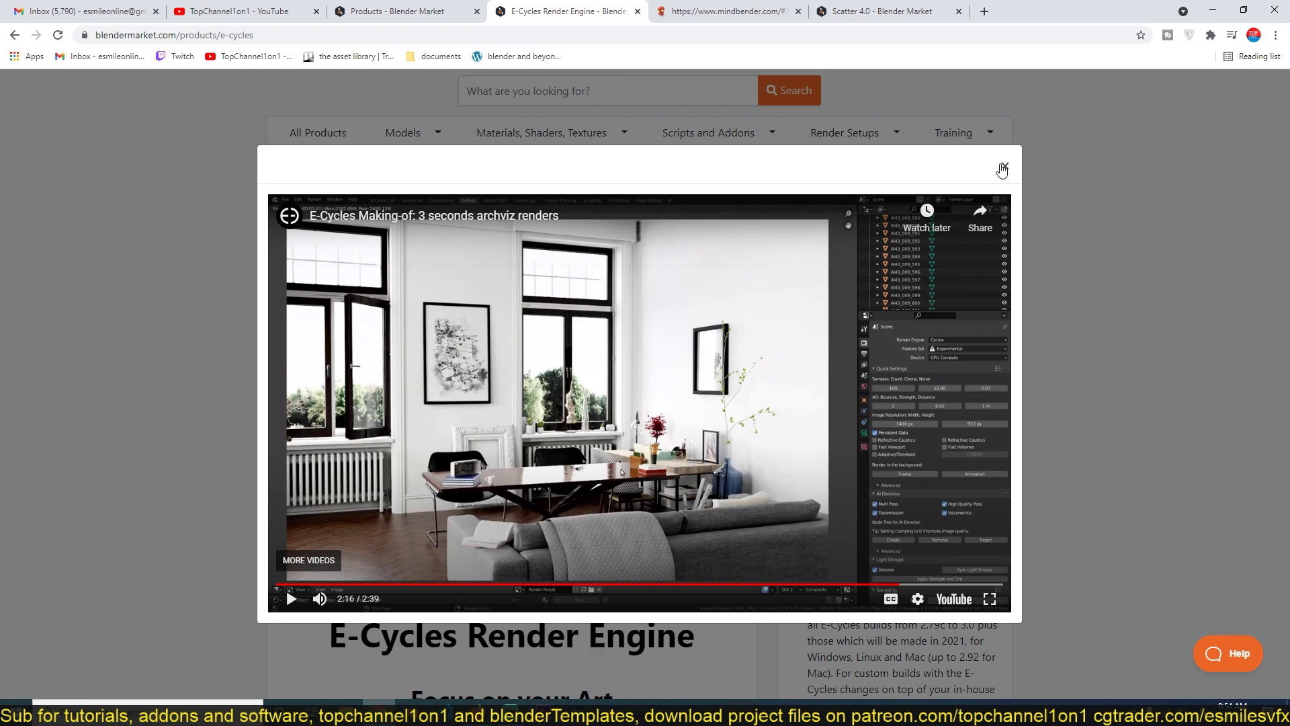
- Close the demo video popup and scroll down past pricing toward the benchmark chart
{"action": "left_click", "coordinate": [1001, 169]}
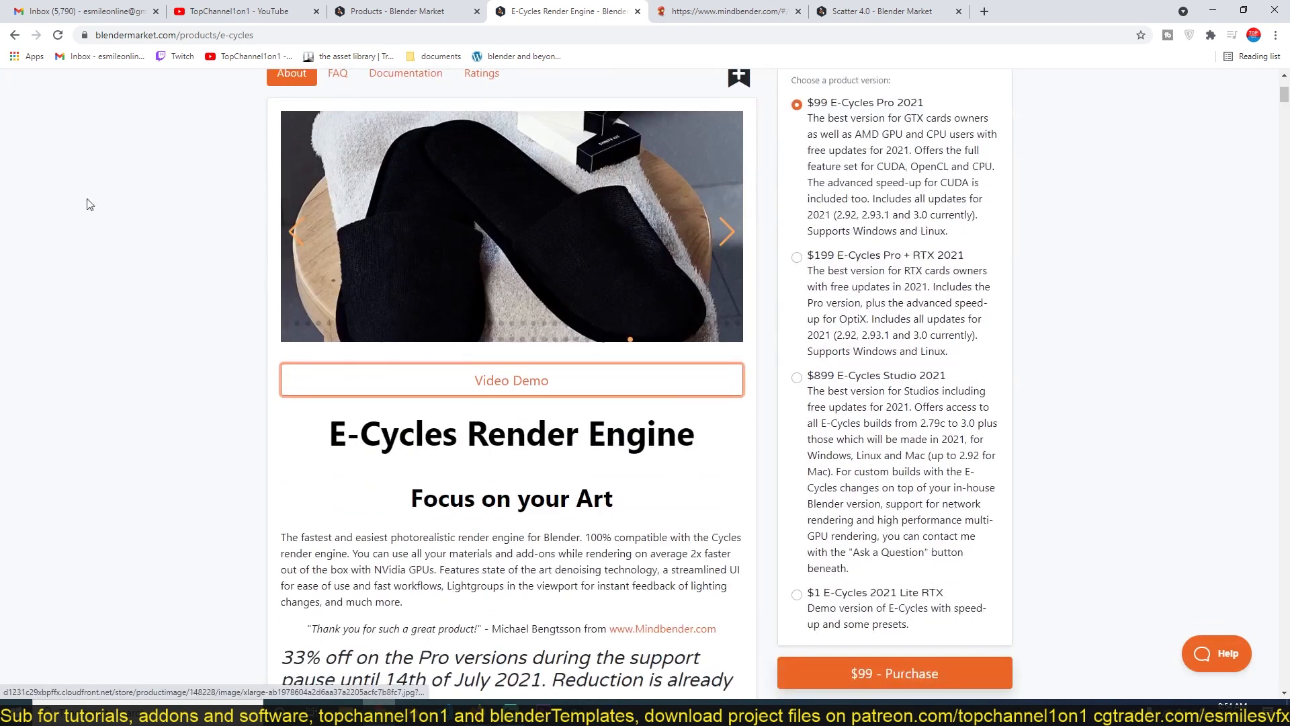
{"action": "scroll", "scroll_direction": "down", "scroll_amount": 3}
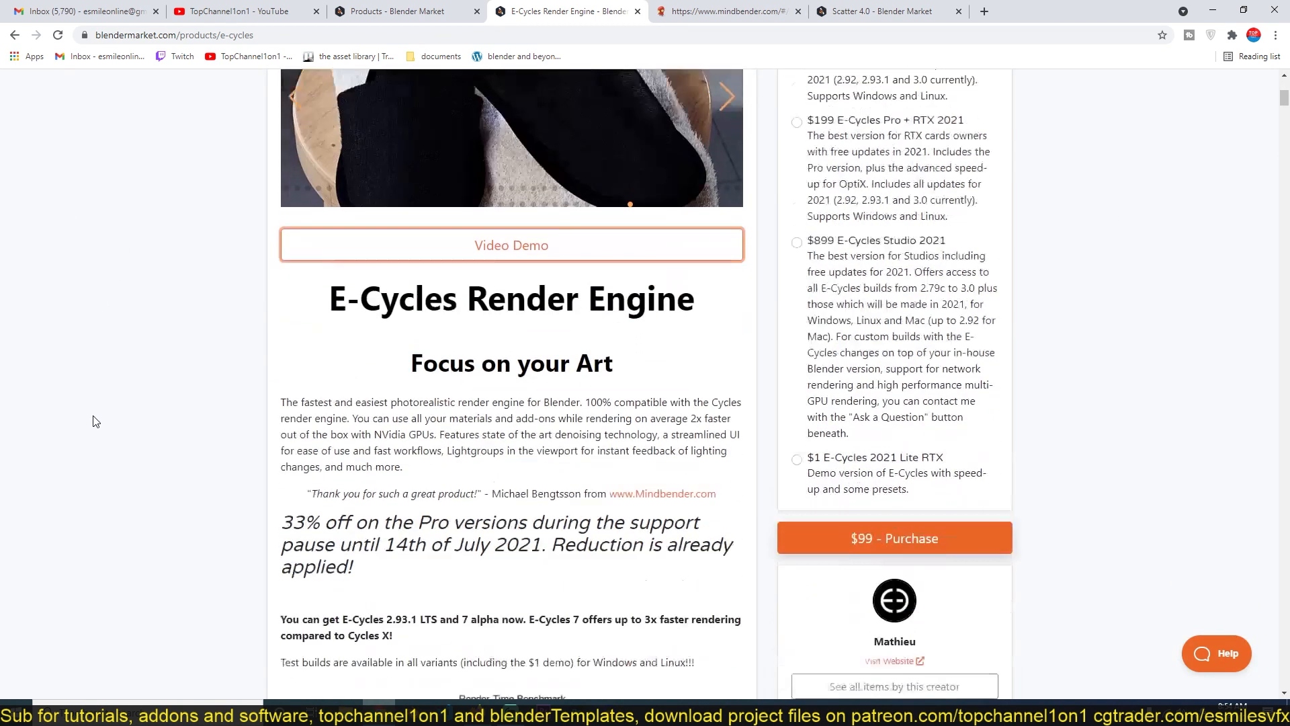
{"action": "scroll", "scroll_direction": "down", "scroll_amount": 3}
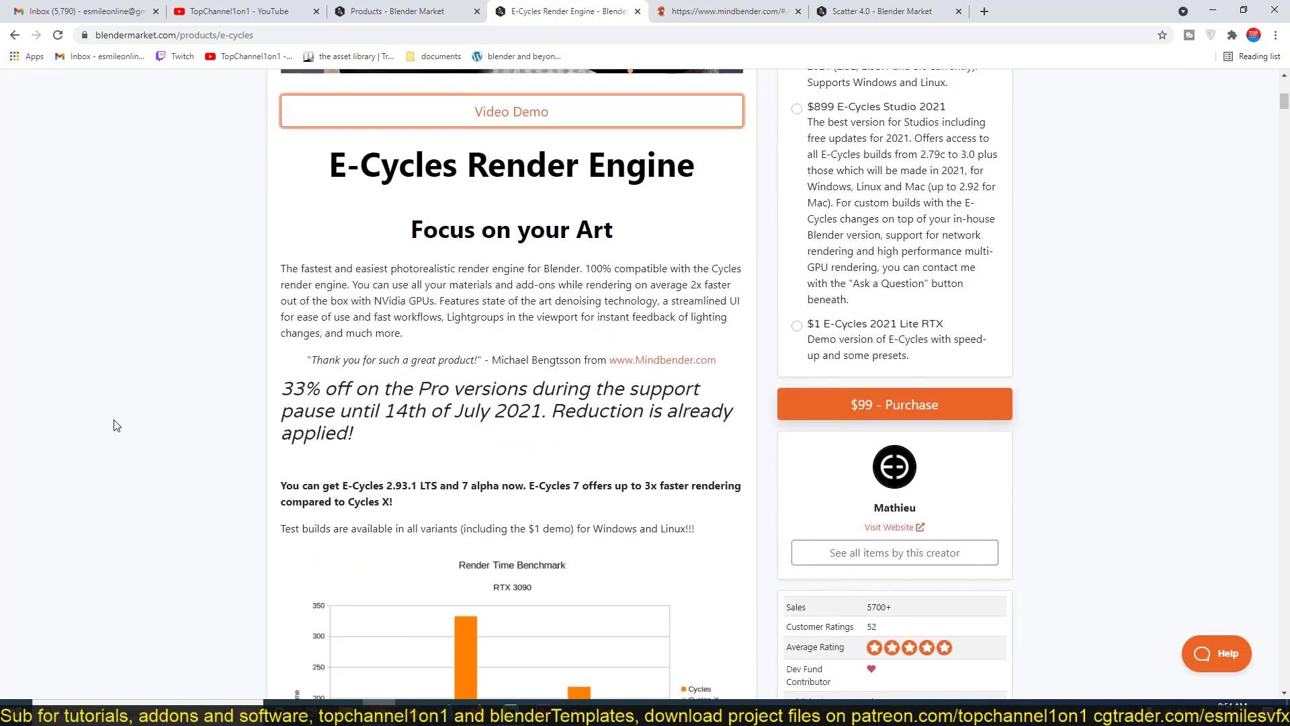